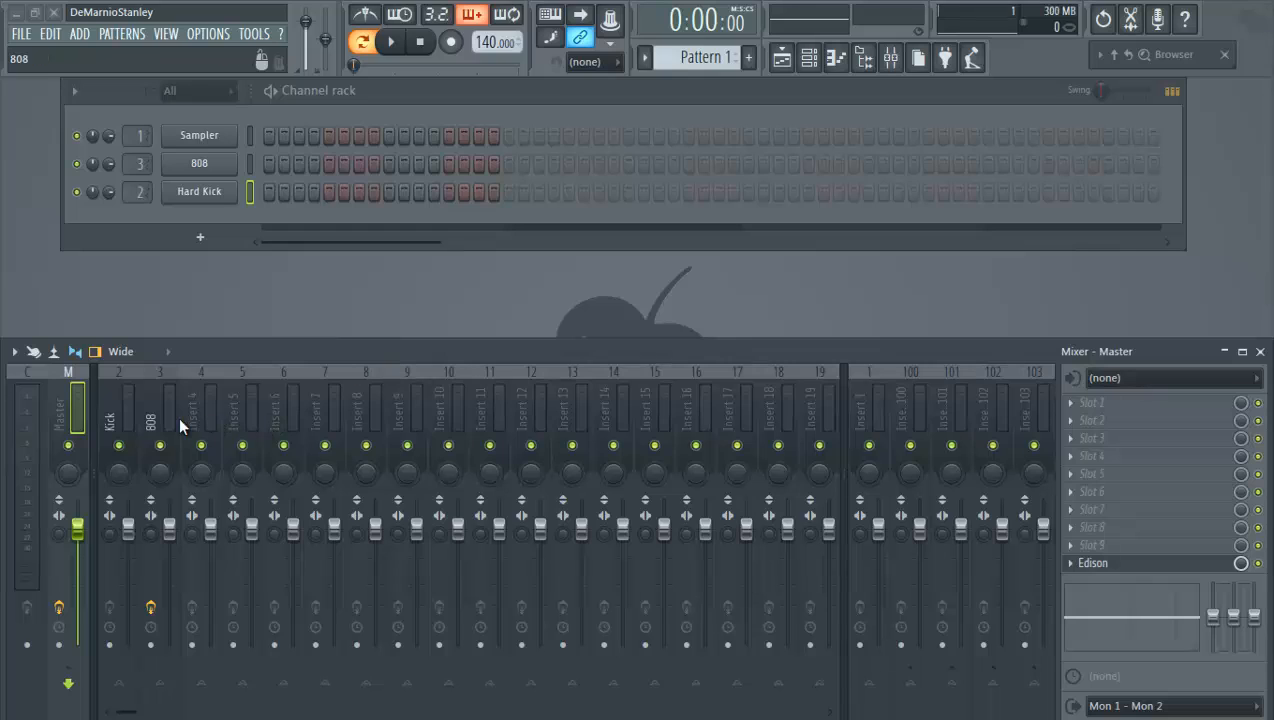
pyautogui.moveTo(152, 410)
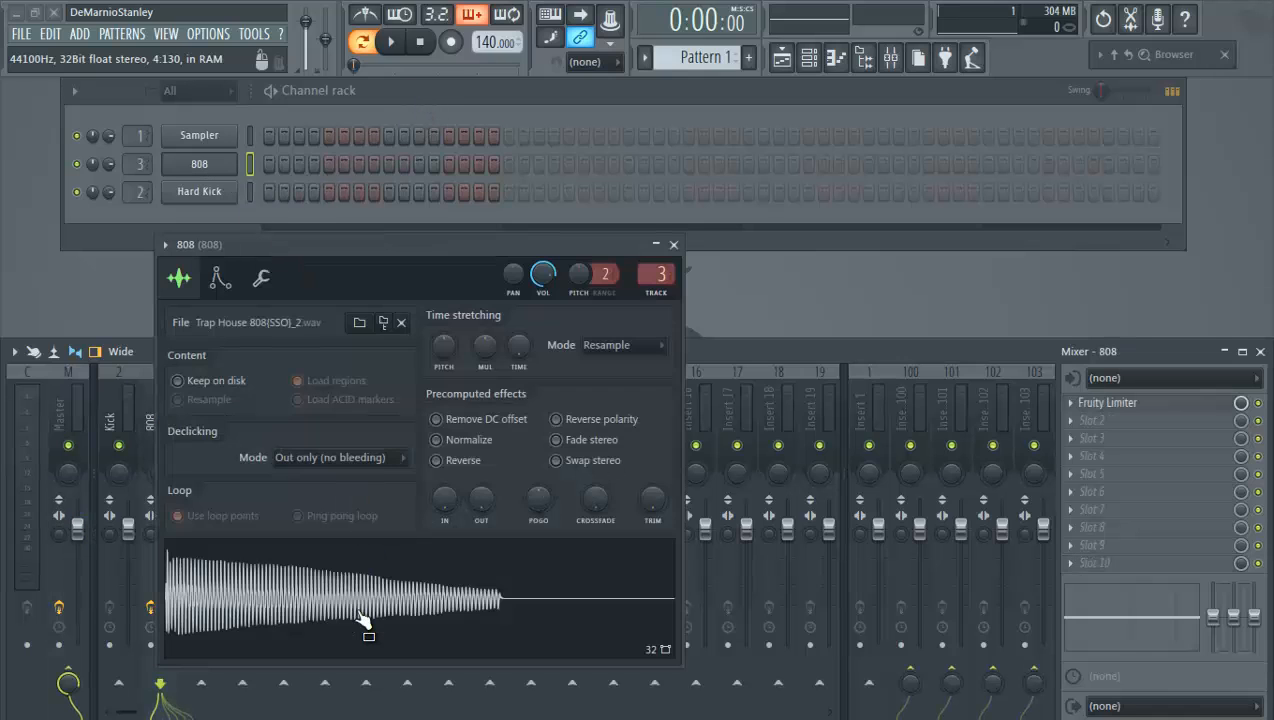
# - Preview the 808 and kick samples and check the Hard Kick channel's sample settings
pyautogui.click(198, 164)
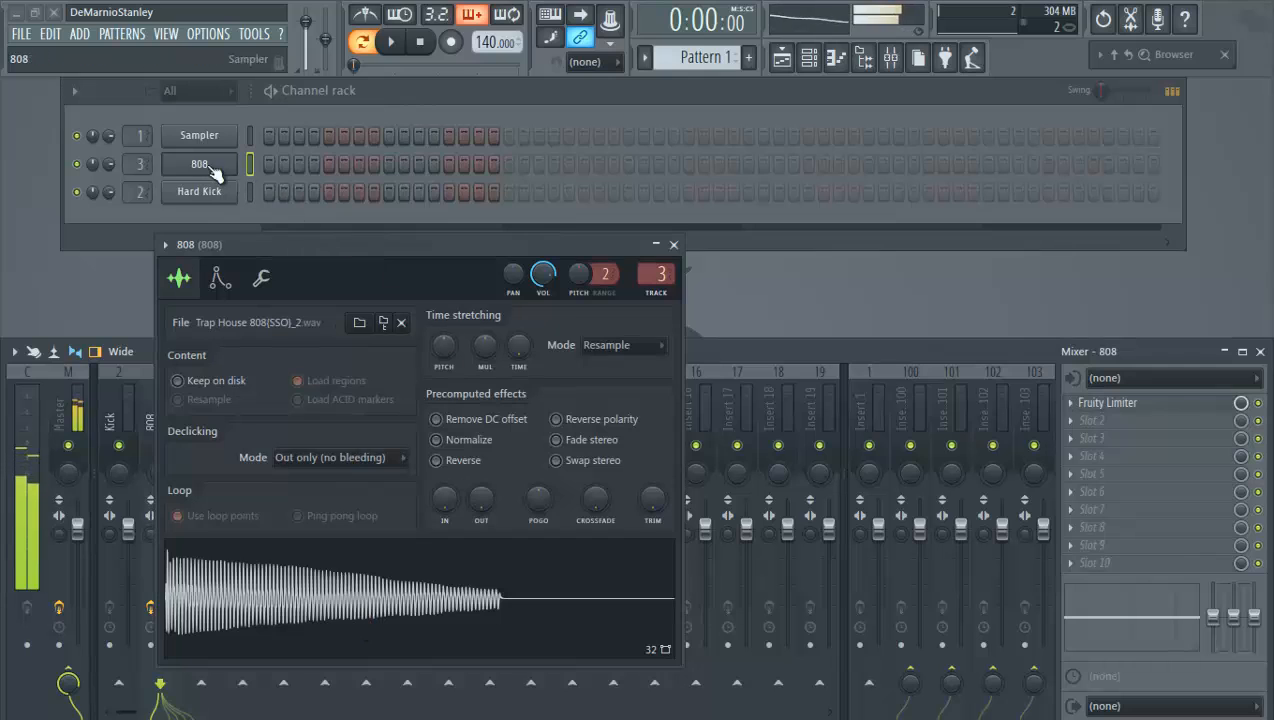
pyautogui.click(198, 192)
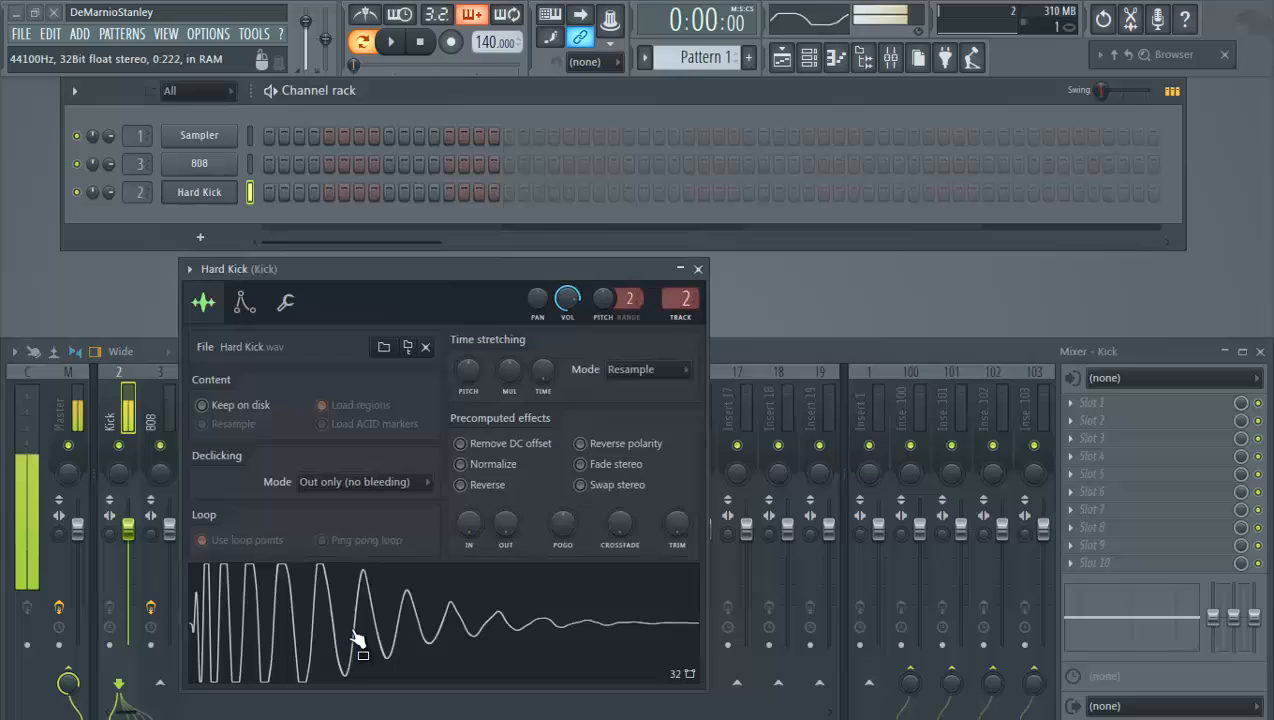
pyautogui.click(696, 268)
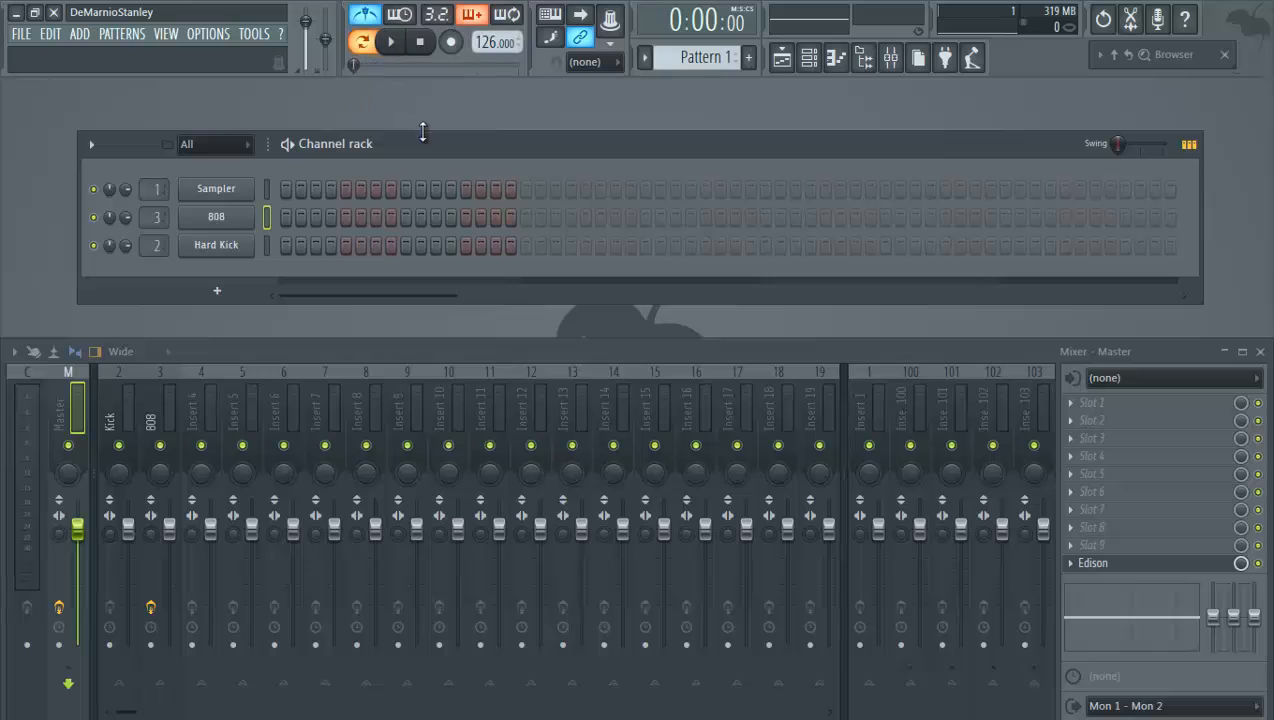
# - Move the channel rack higher and bring up the 808 channel's options menu
pyautogui.moveTo(422, 144); pyautogui.dragTo(430, 122)
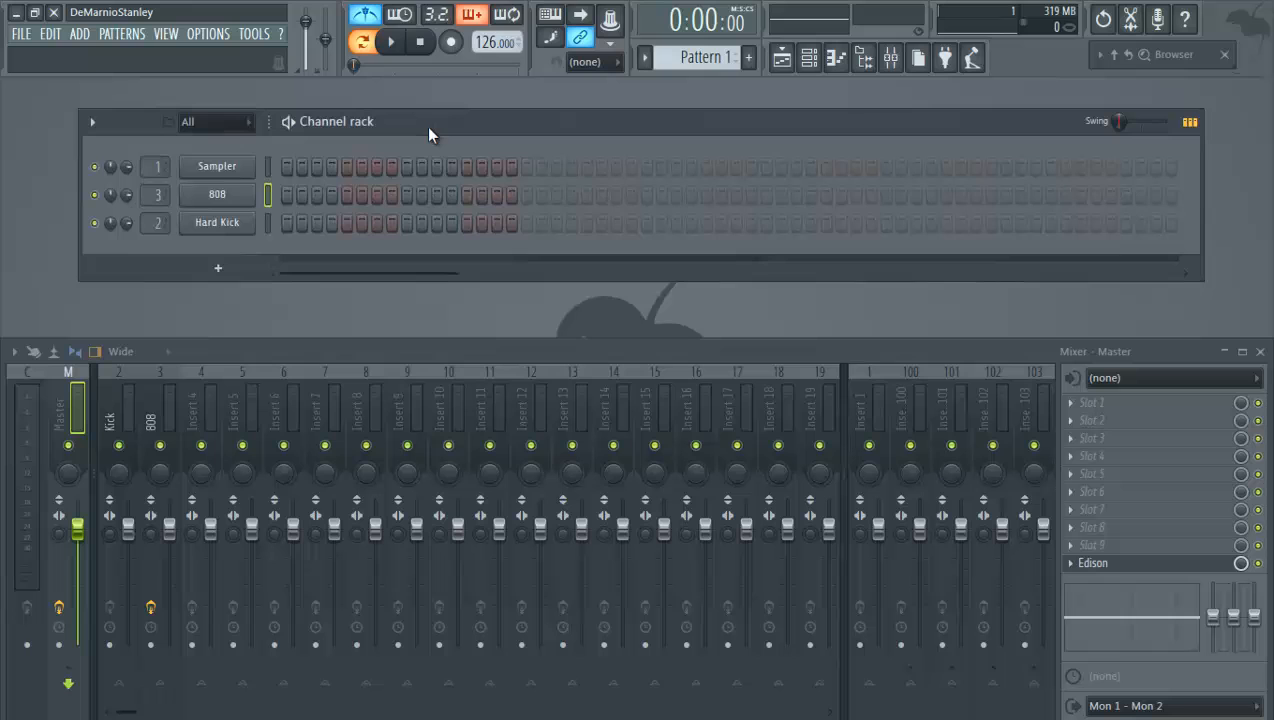
pyautogui.rightClick(210, 220)
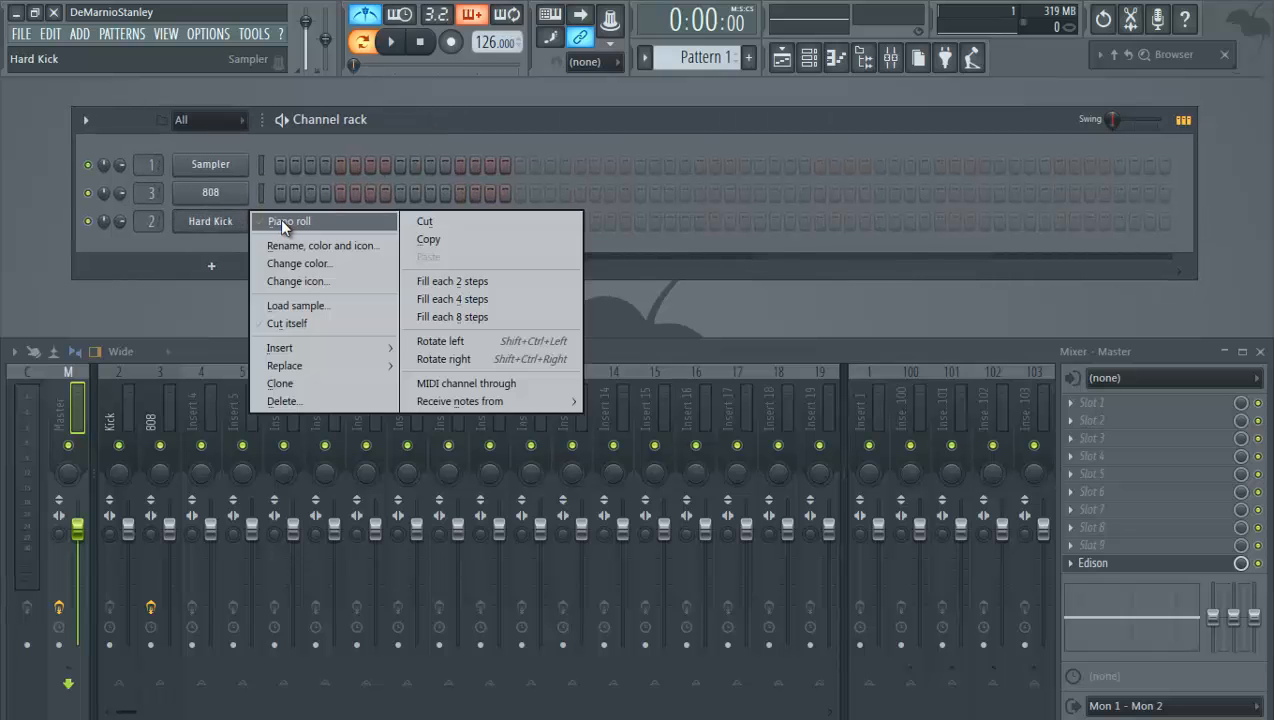
# - Place several C5 notes for the 808 across the bar in its piano roll
pyautogui.click(288, 220)
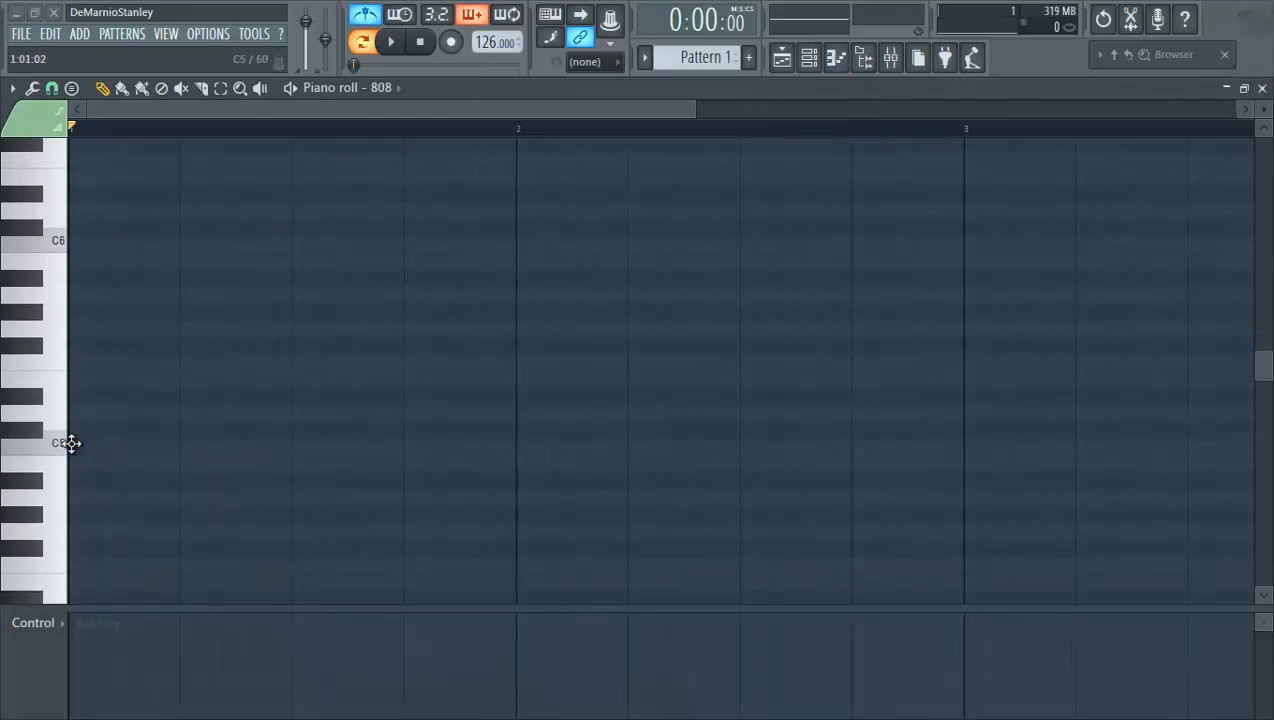
pyautogui.click(86, 444)
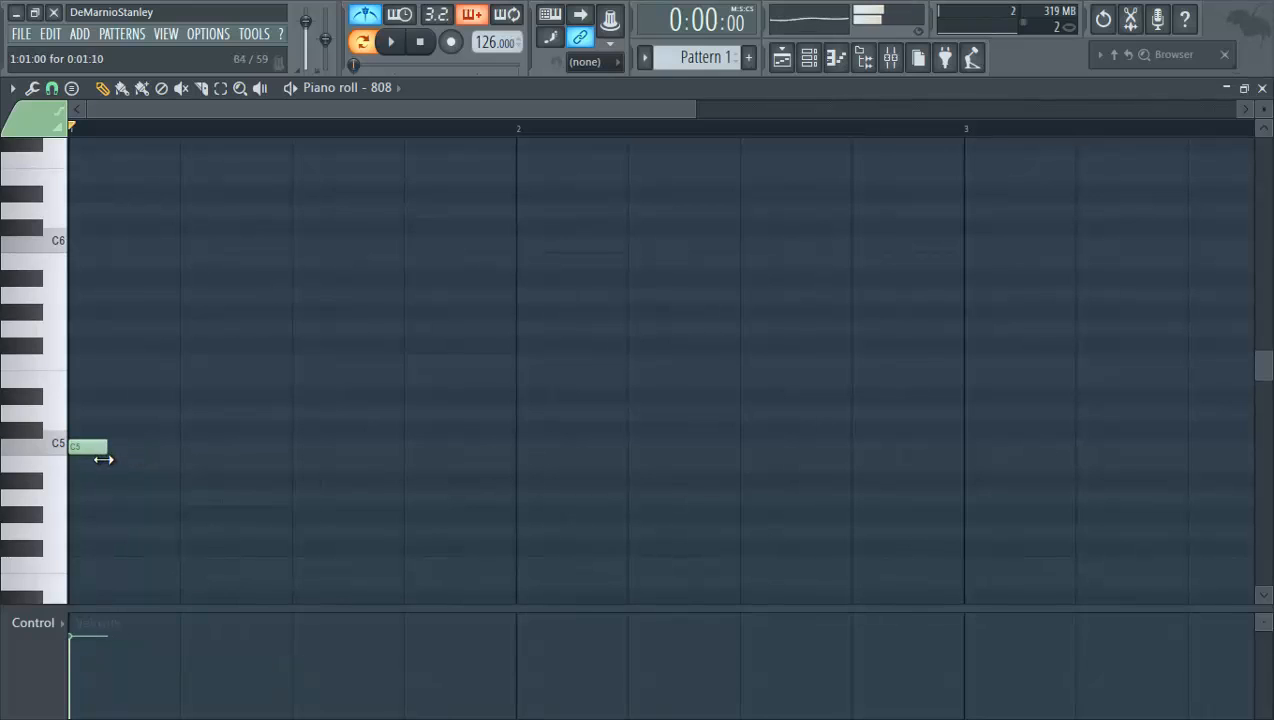
pyautogui.click(388, 42)
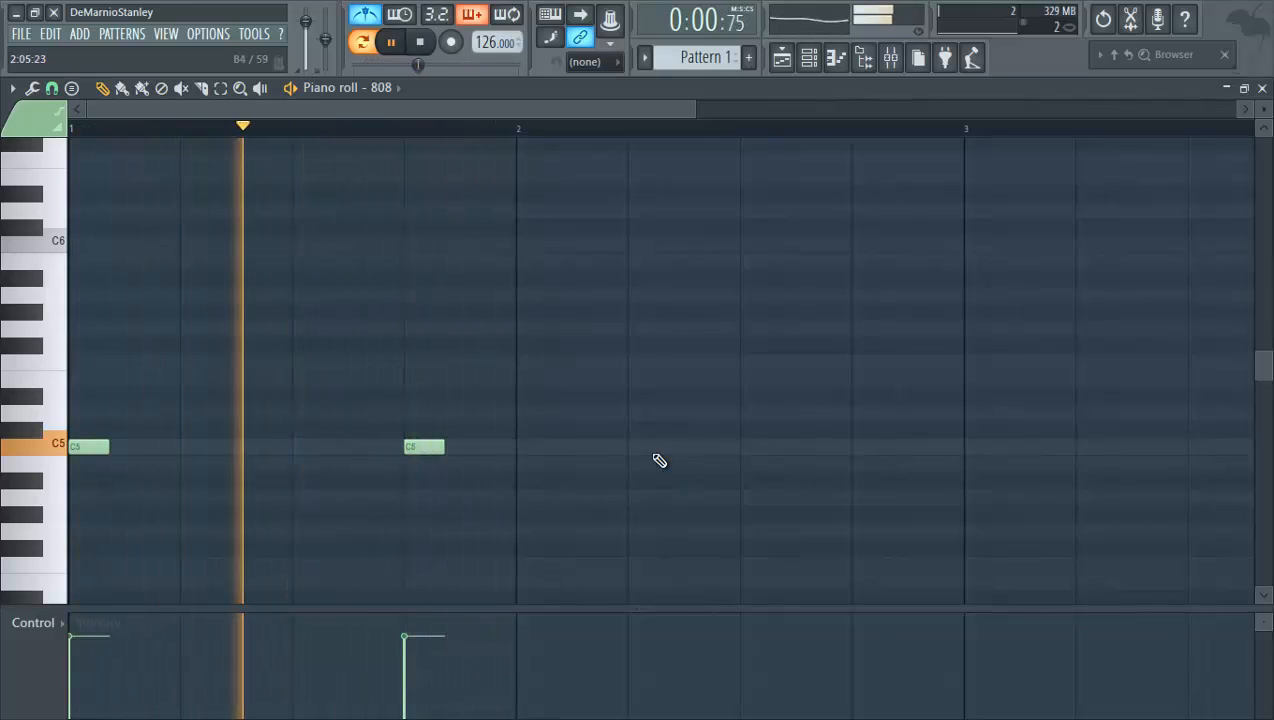
pyautogui.click(648, 446)
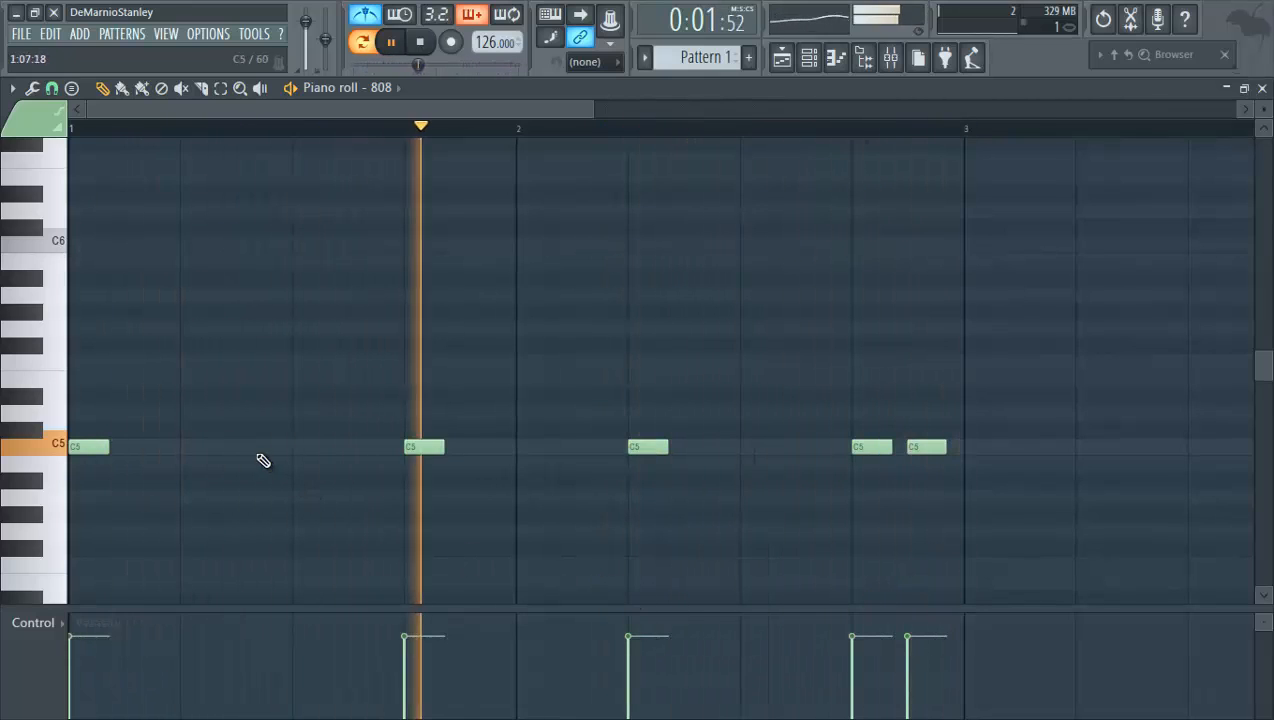
pyautogui.click(256, 446)
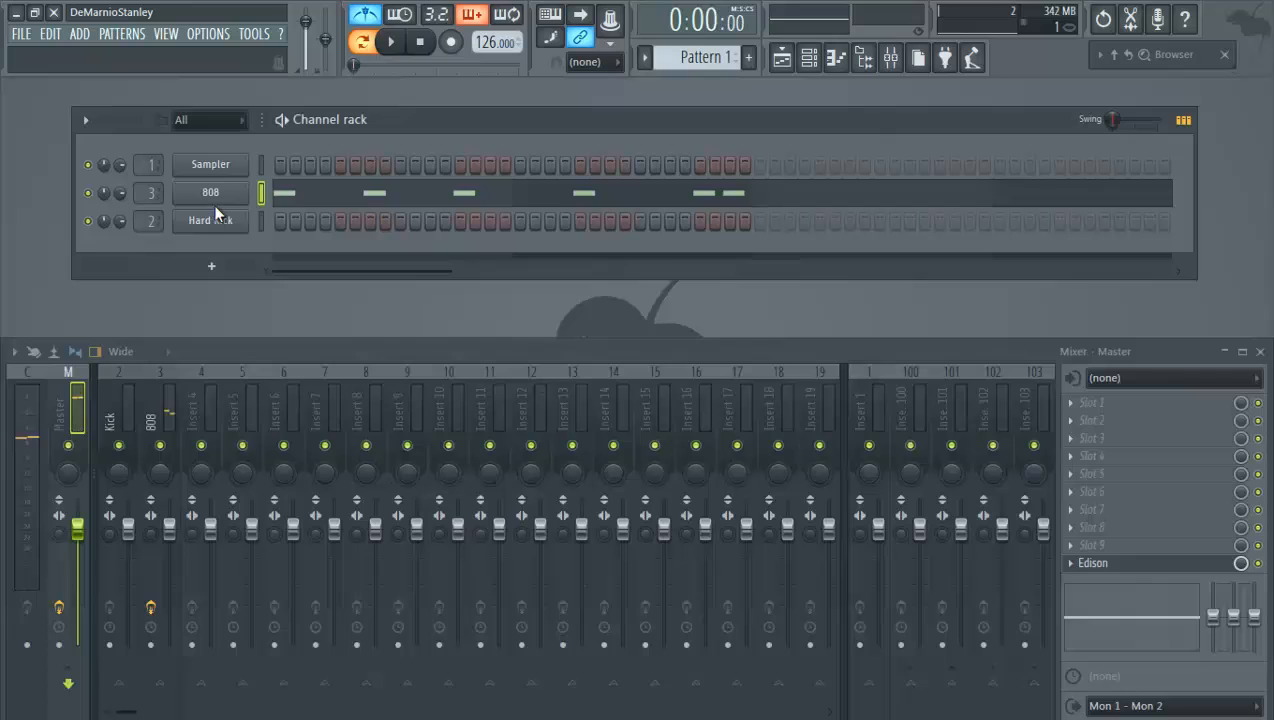
pyautogui.moveTo(224, 216)
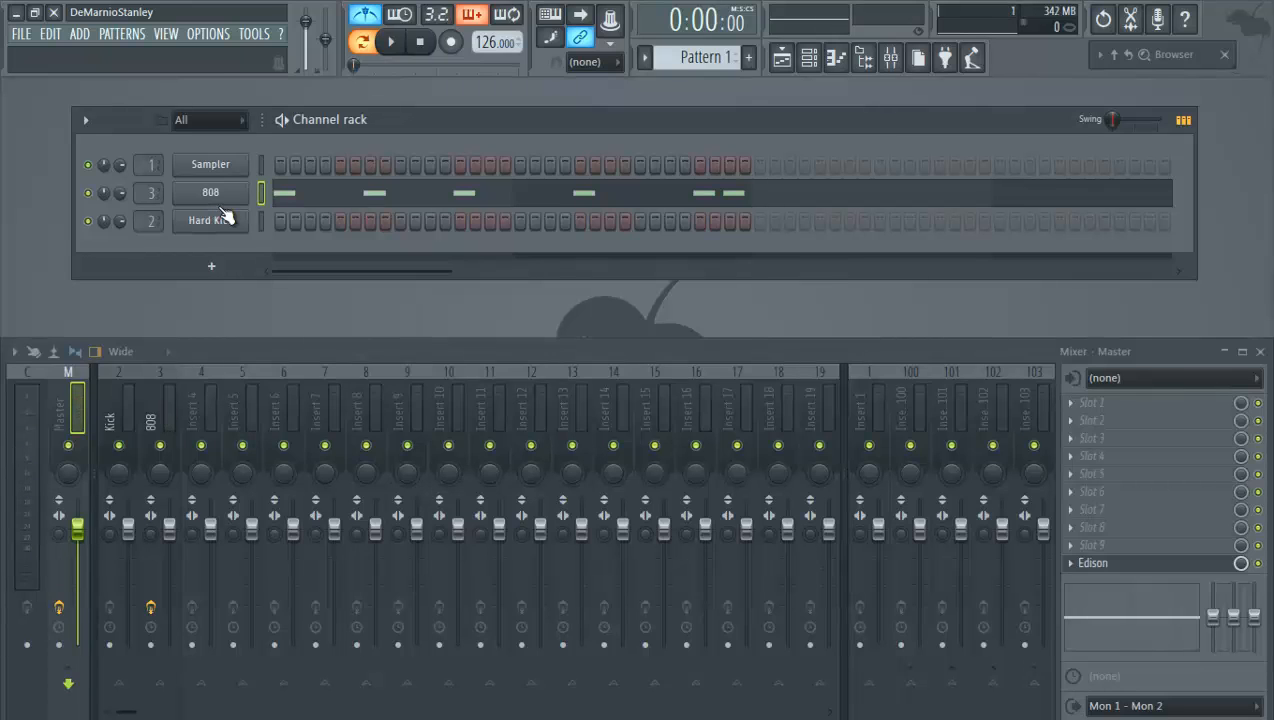
# - Paste the copied 808 notes onto the Hard Kick channel and audition the pattern
pyautogui.rightClick(210, 192)
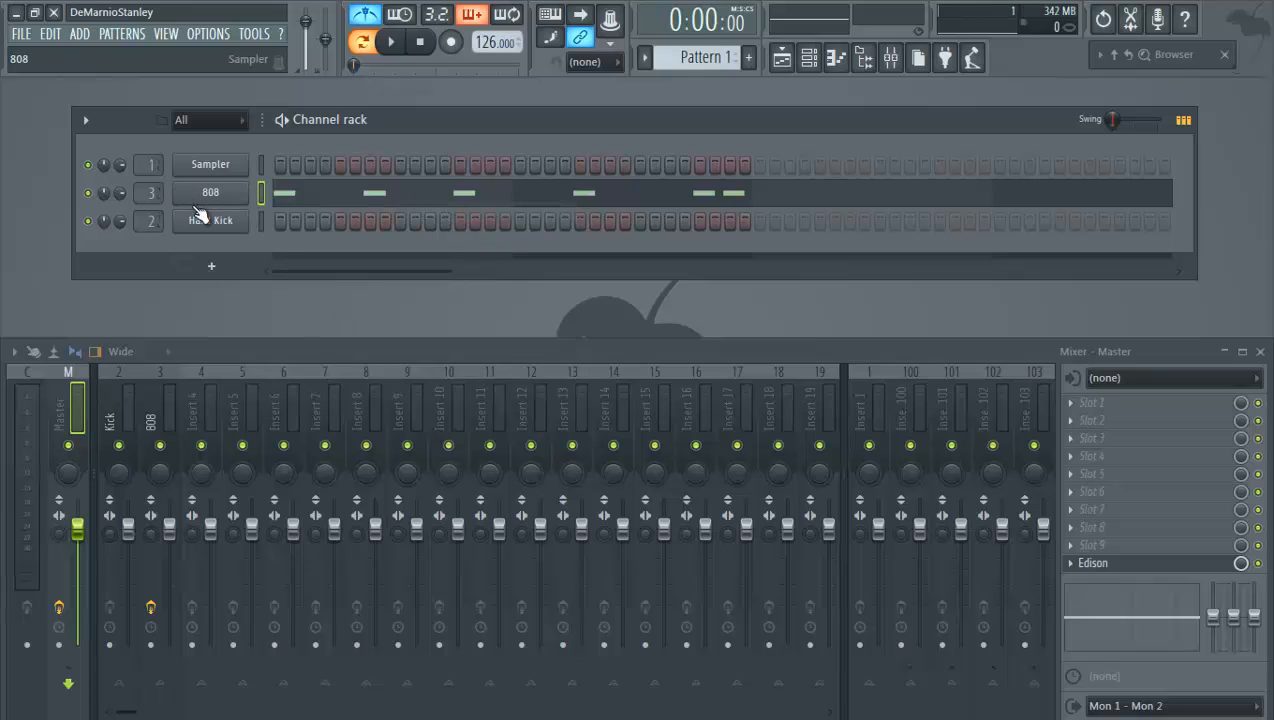
pyautogui.click(210, 220)
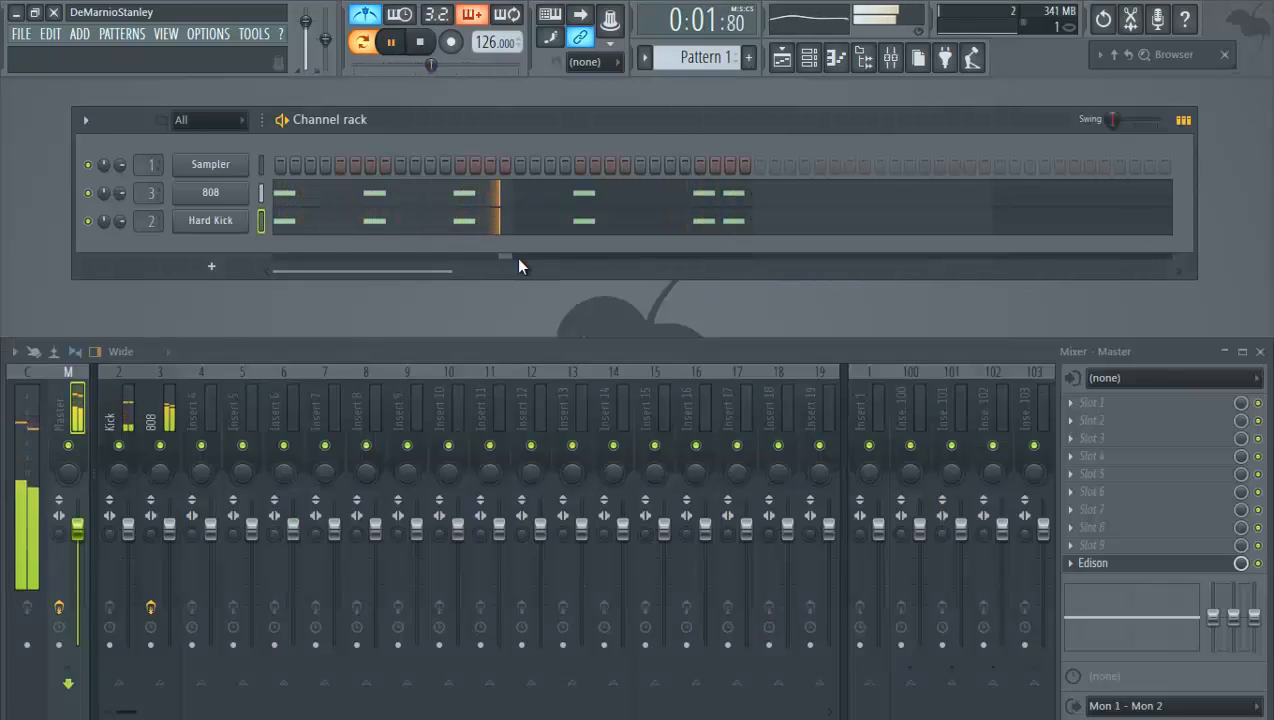
pyautogui.click(420, 40)
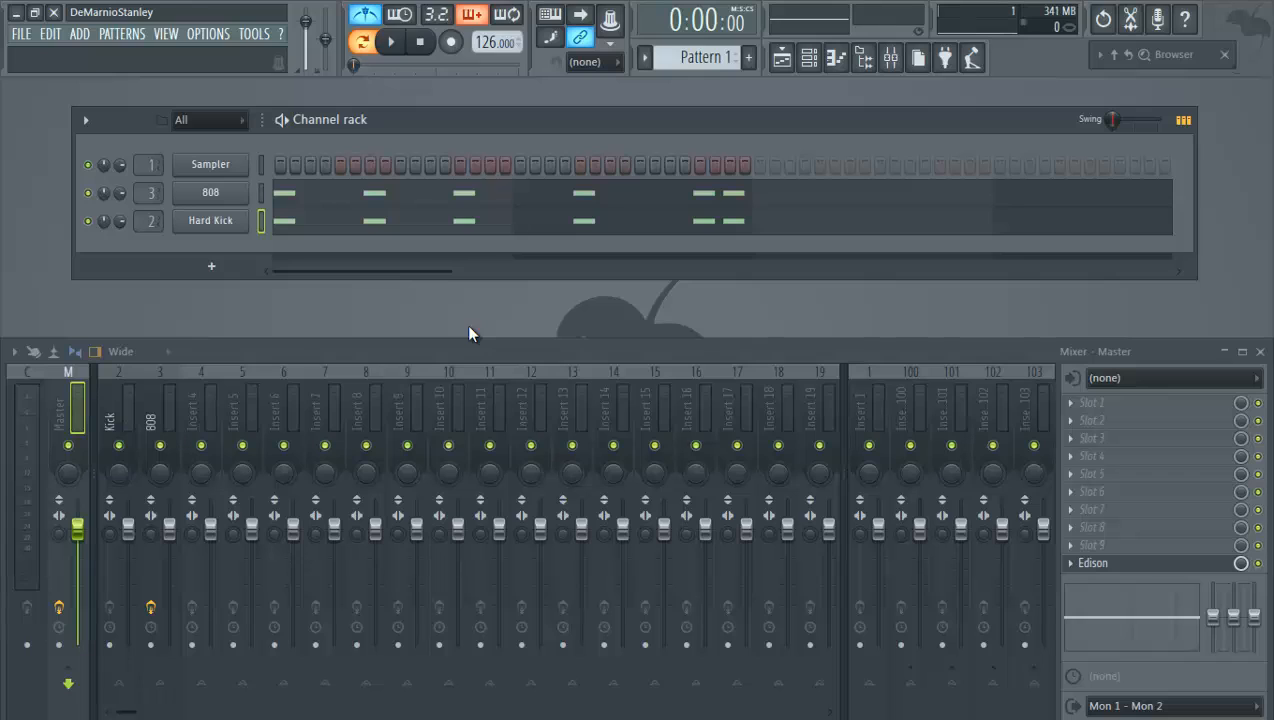
pyautogui.moveTo(240, 372)
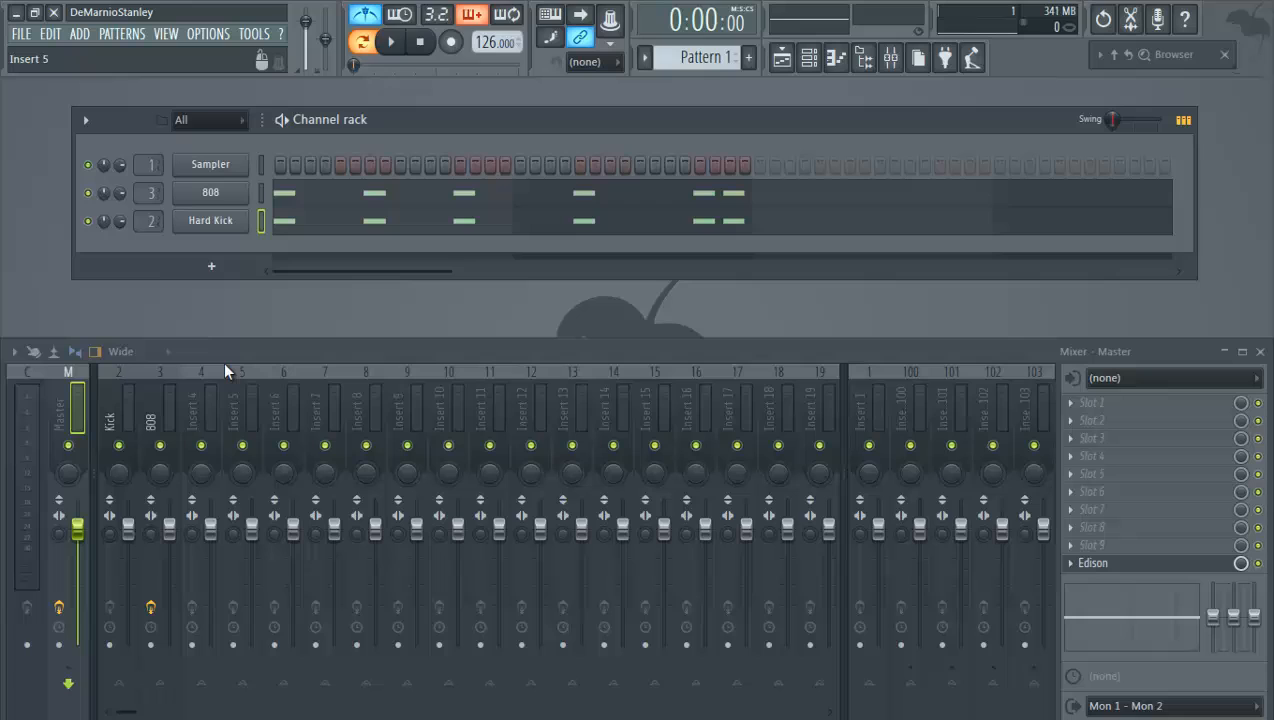
pyautogui.click(160, 410)
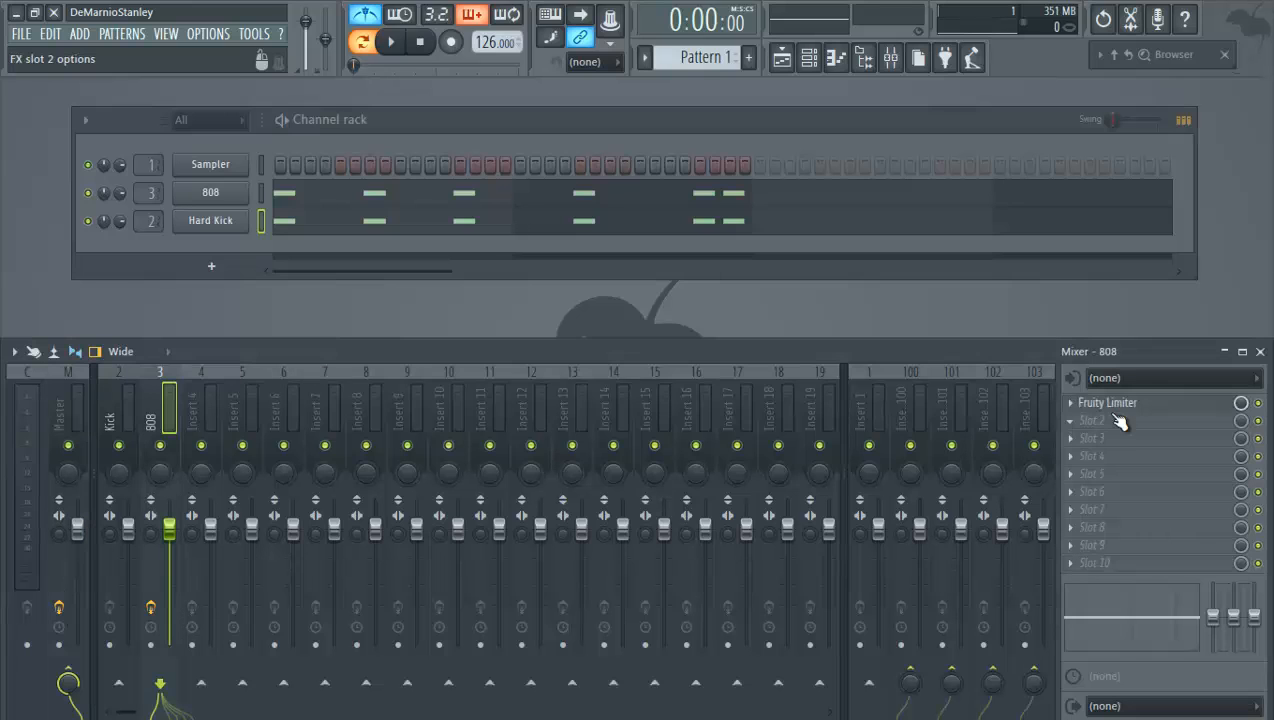
pyautogui.moveTo(1060, 456)
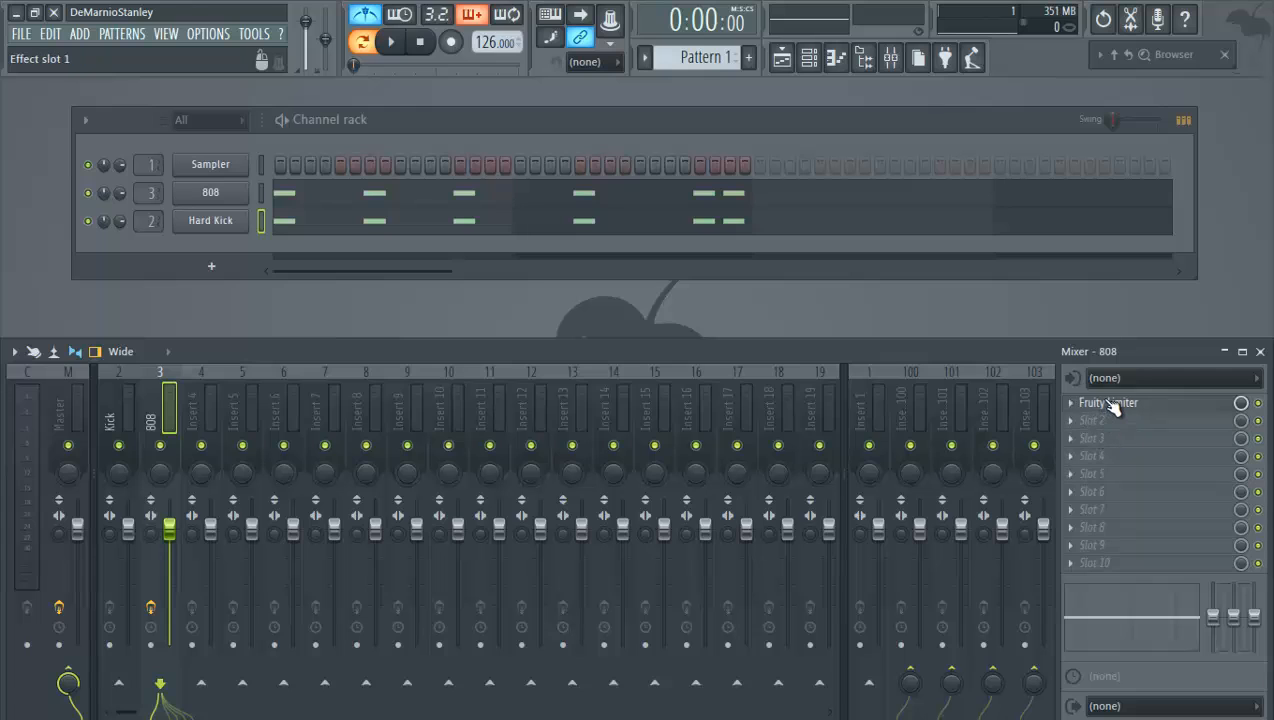
pyautogui.click(1108, 402)
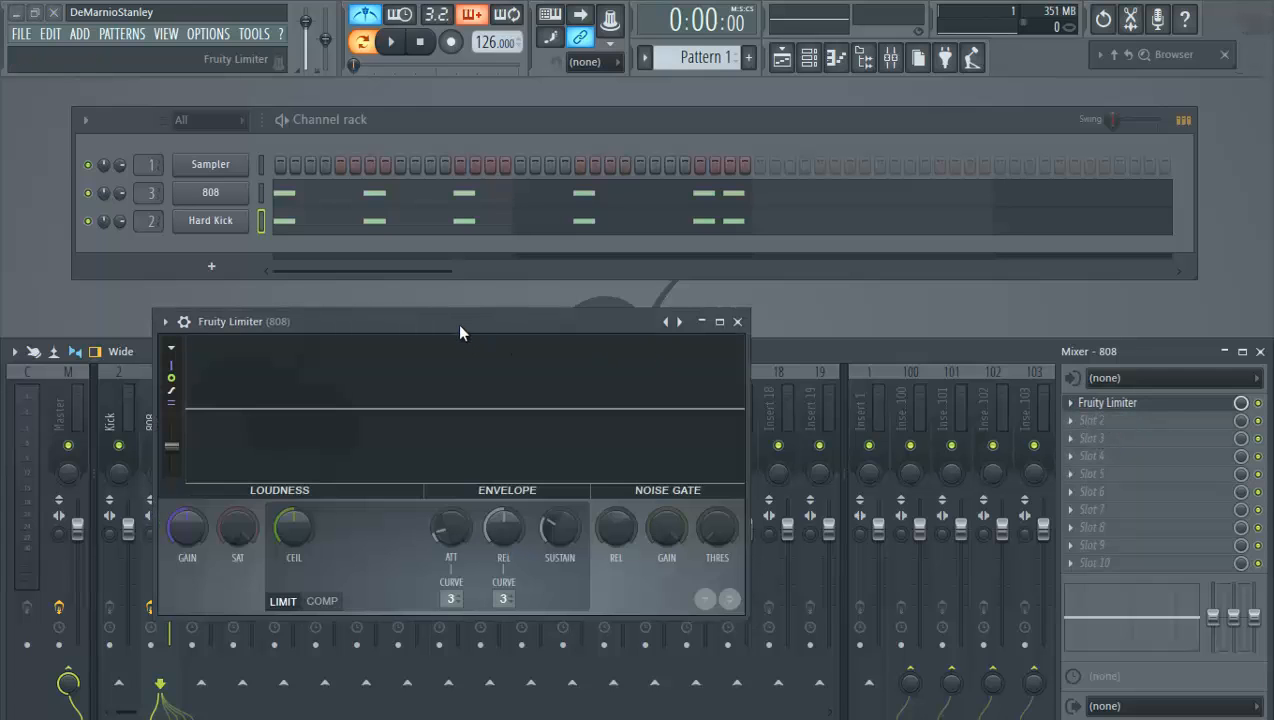
pyautogui.moveTo(460, 320); pyautogui.dragTo(530, 256)
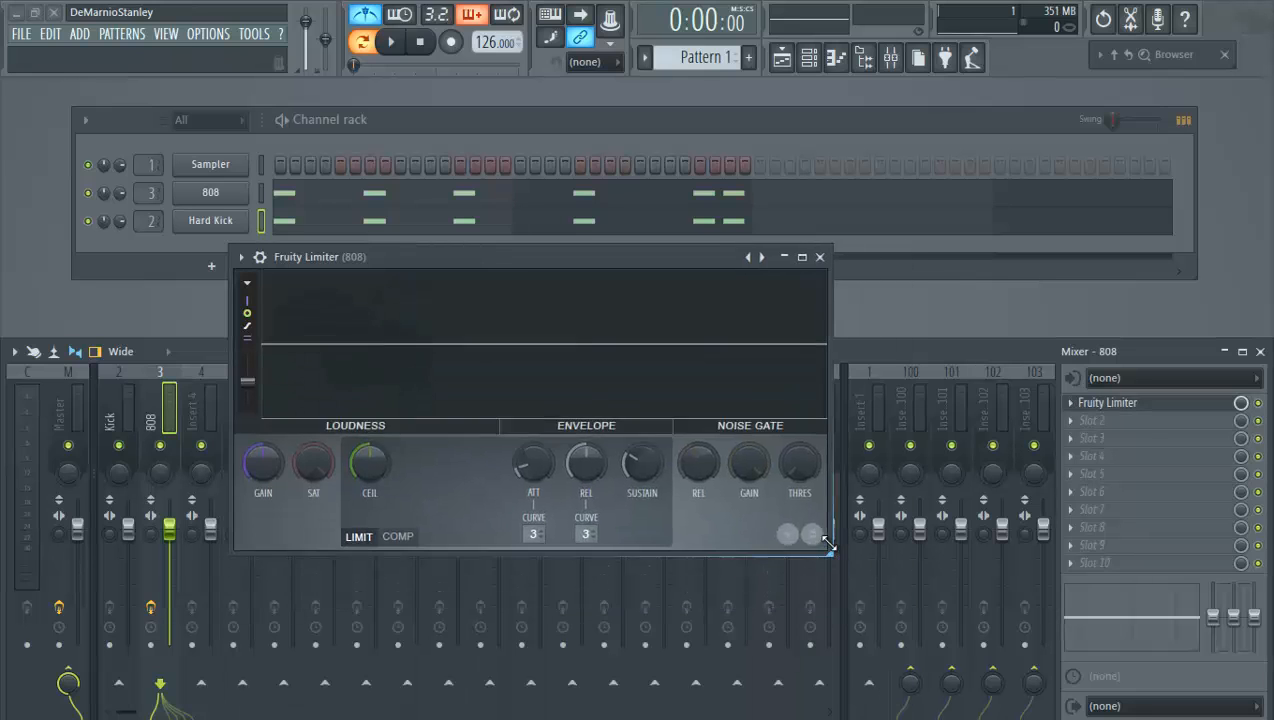
pyautogui.click(820, 256)
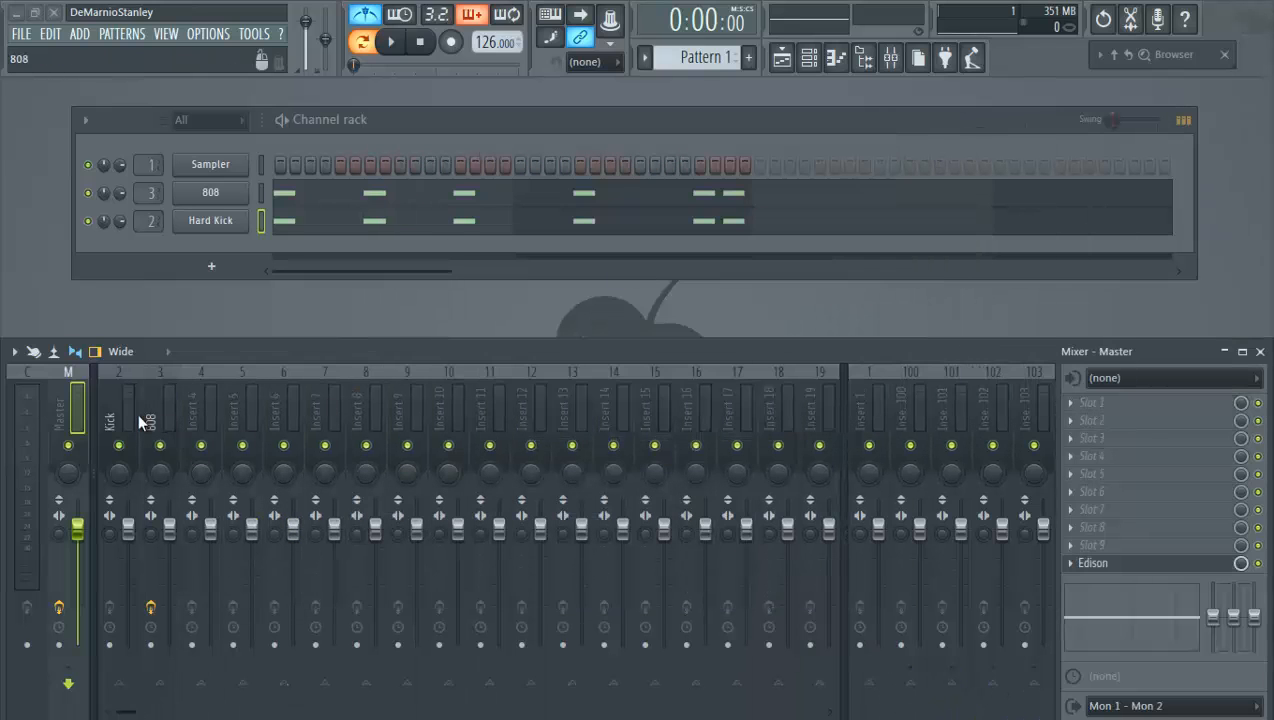
pyautogui.click(160, 410)
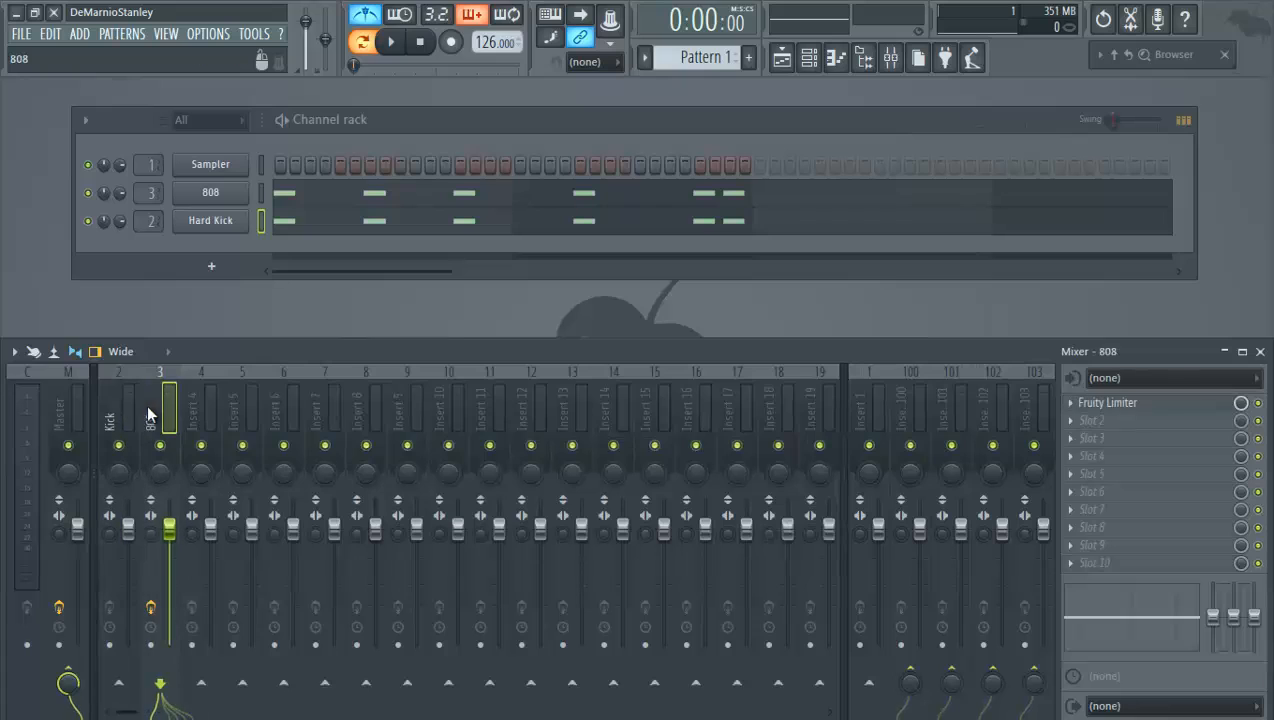
pyautogui.click(118, 410)
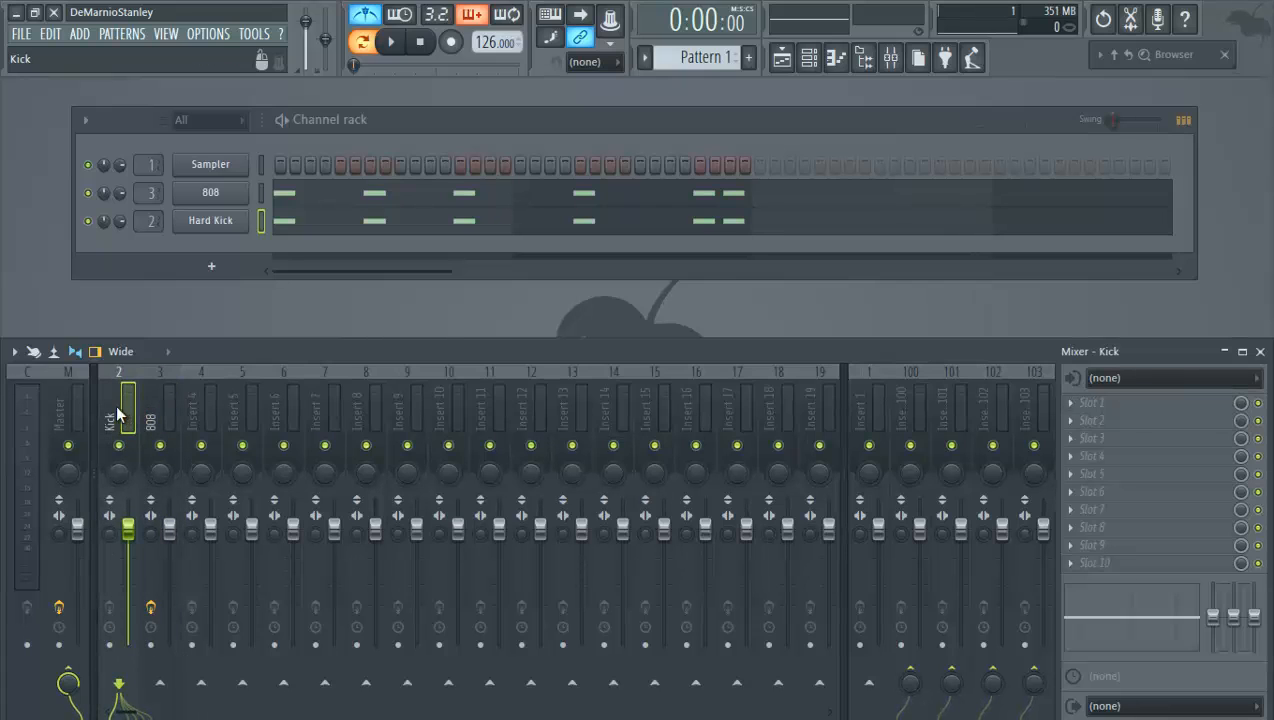
pyautogui.click(240, 410)
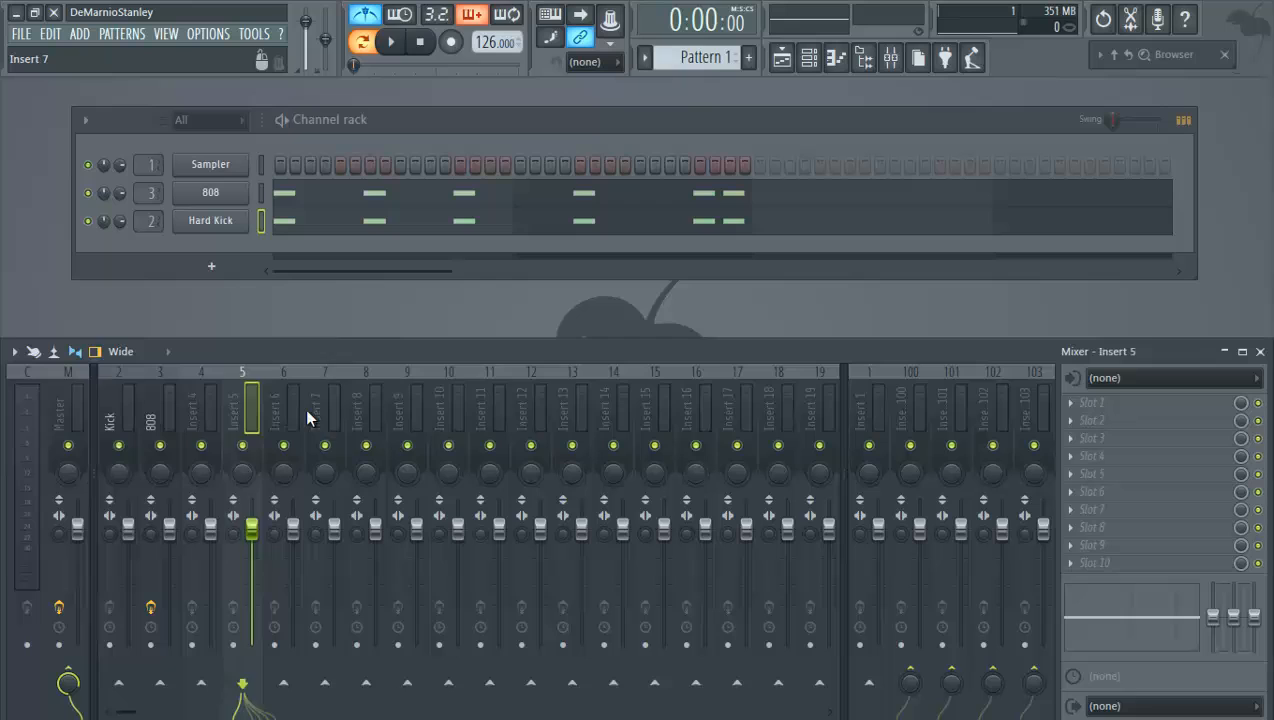
pyautogui.click(364, 410)
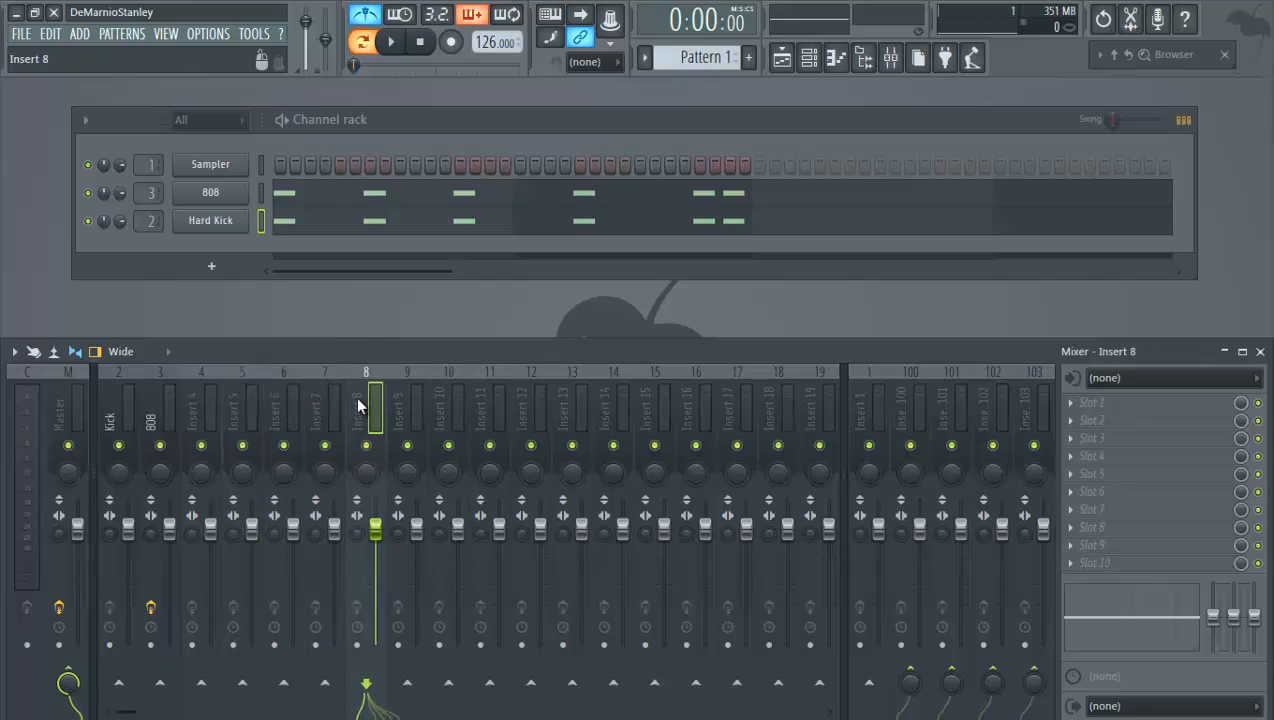
pyautogui.click(448, 410)
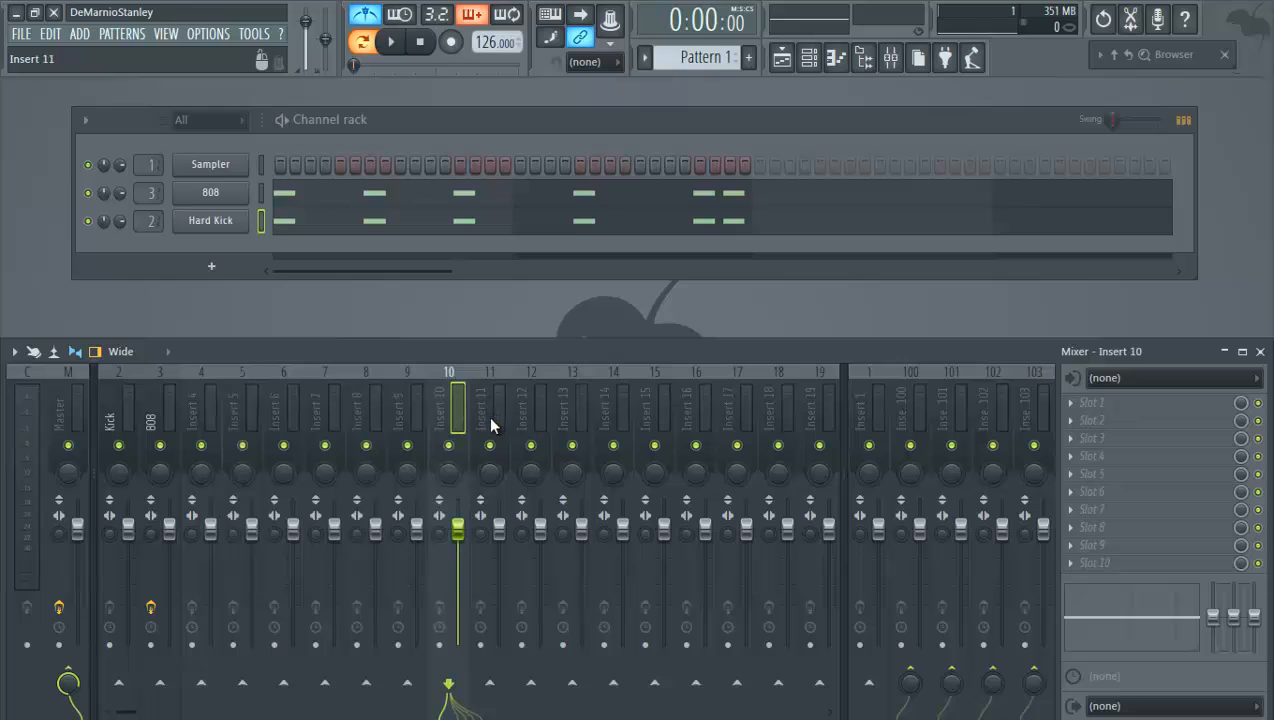
pyautogui.click(200, 410)
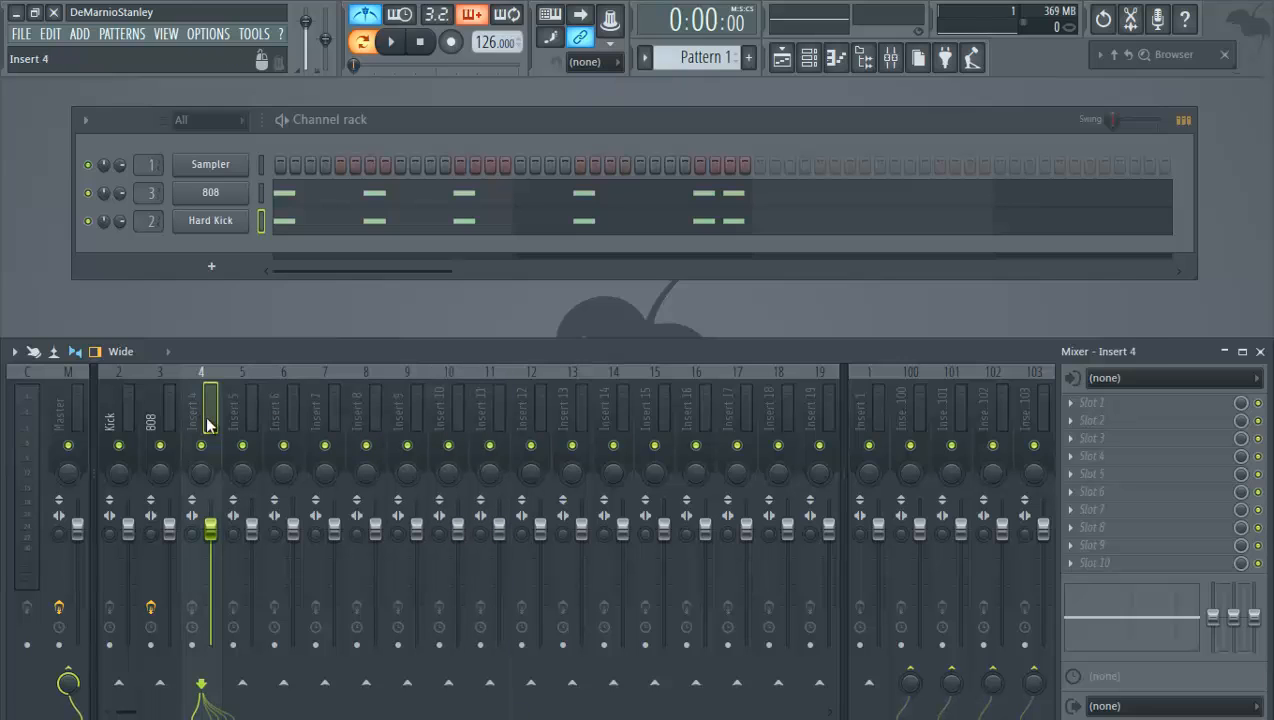
pyautogui.click(230, 410)
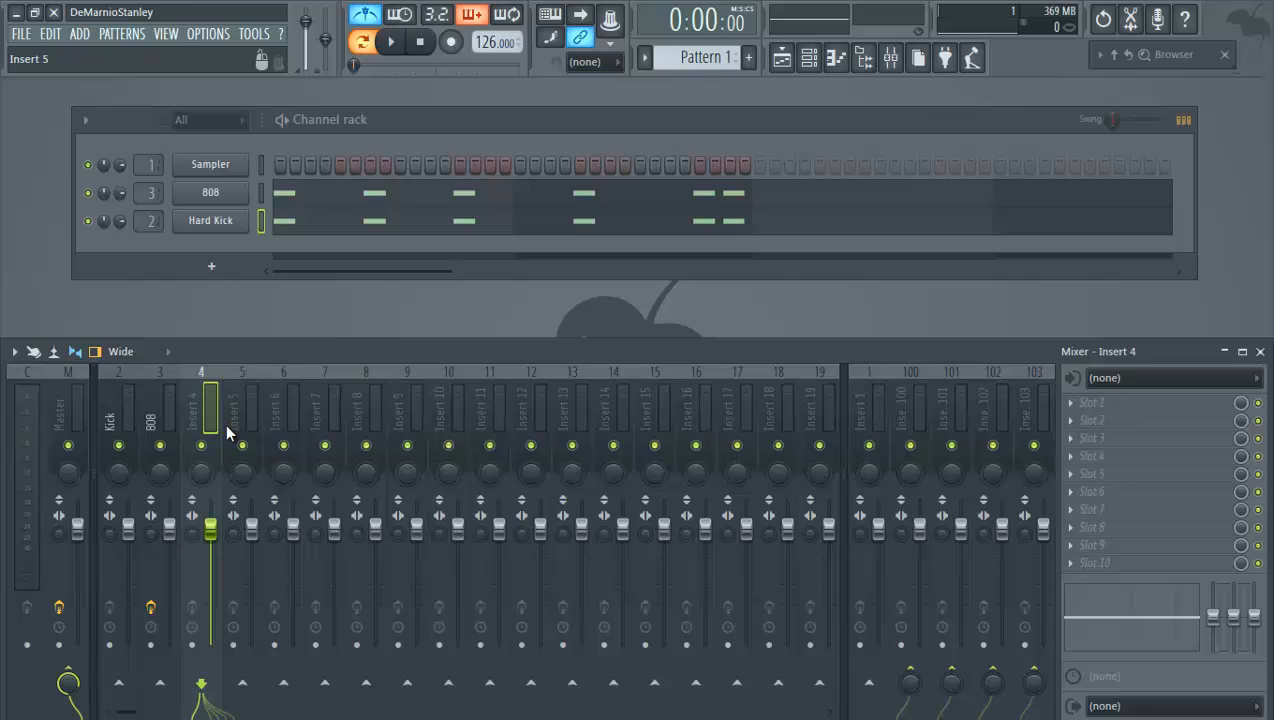
pyautogui.click(118, 410)
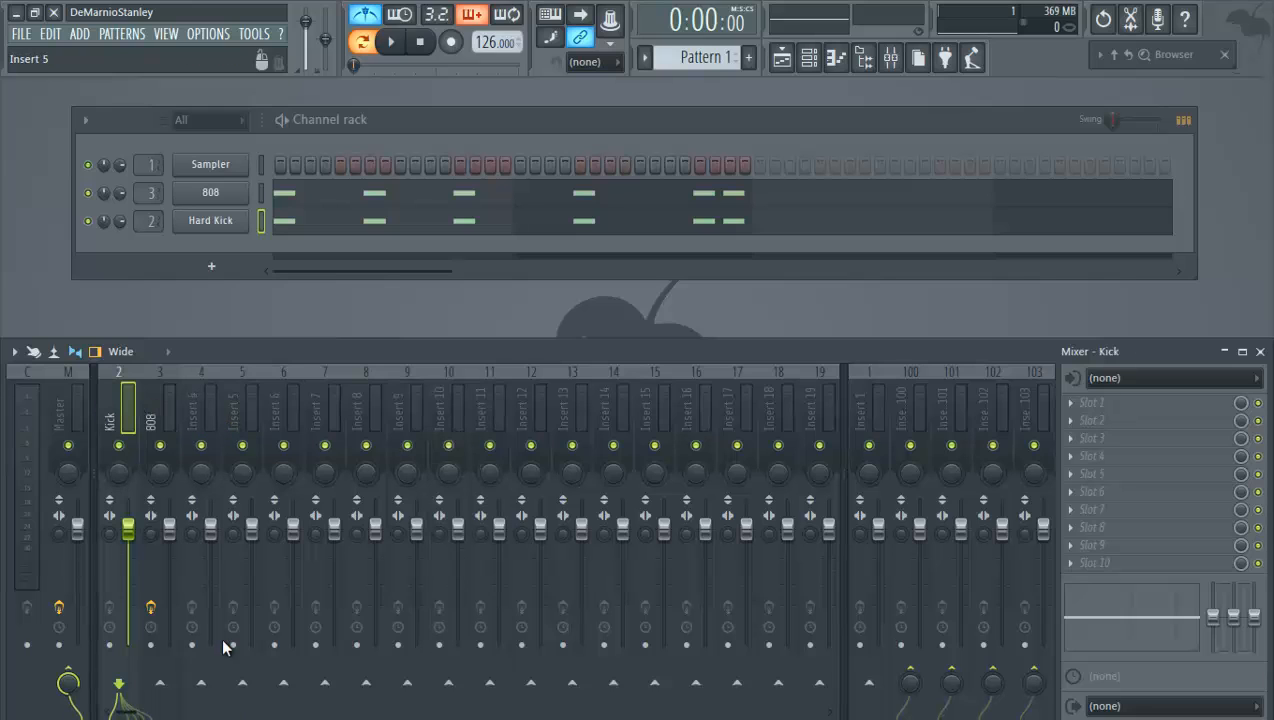
pyautogui.click(118, 410)
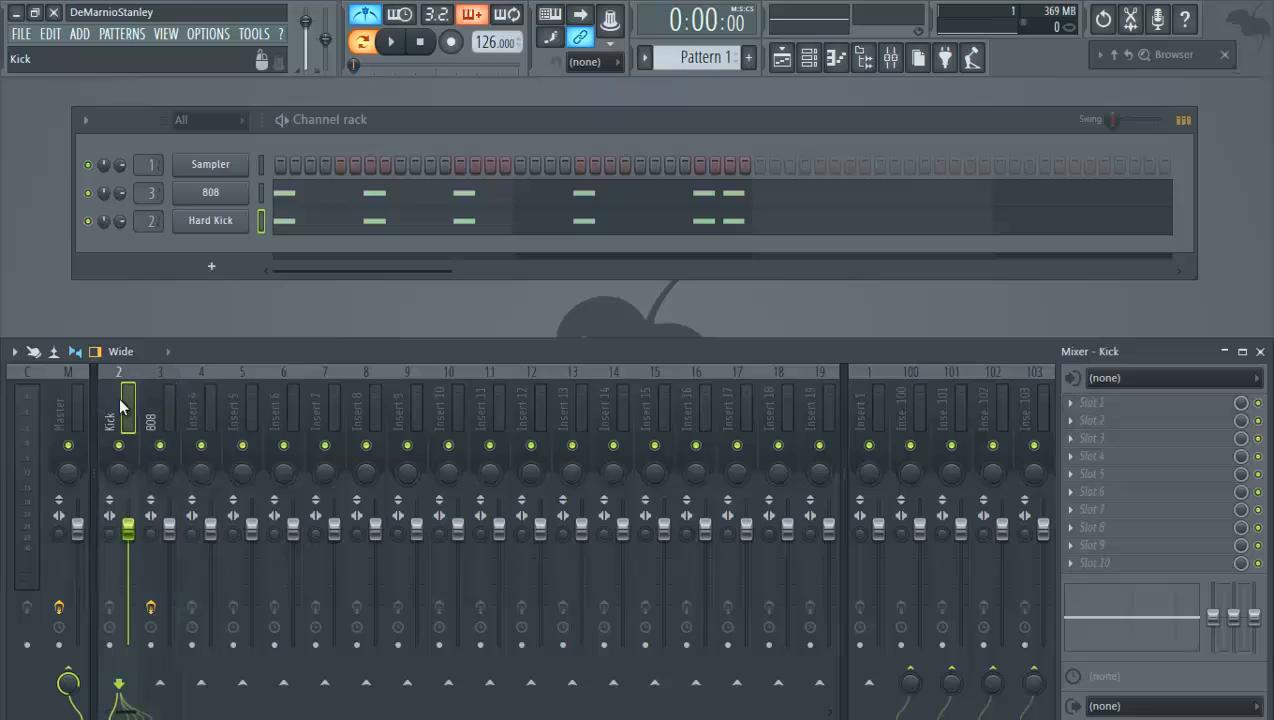
pyautogui.moveTo(160, 684)
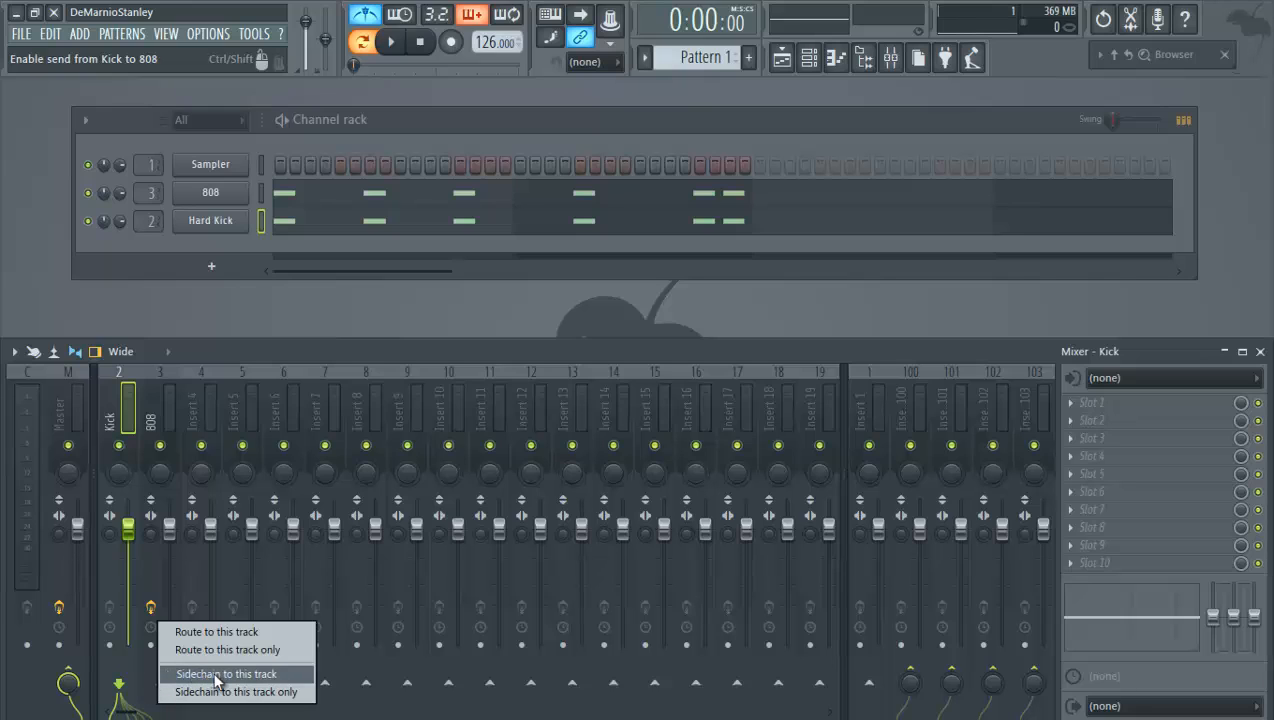
pyautogui.moveTo(276, 682)
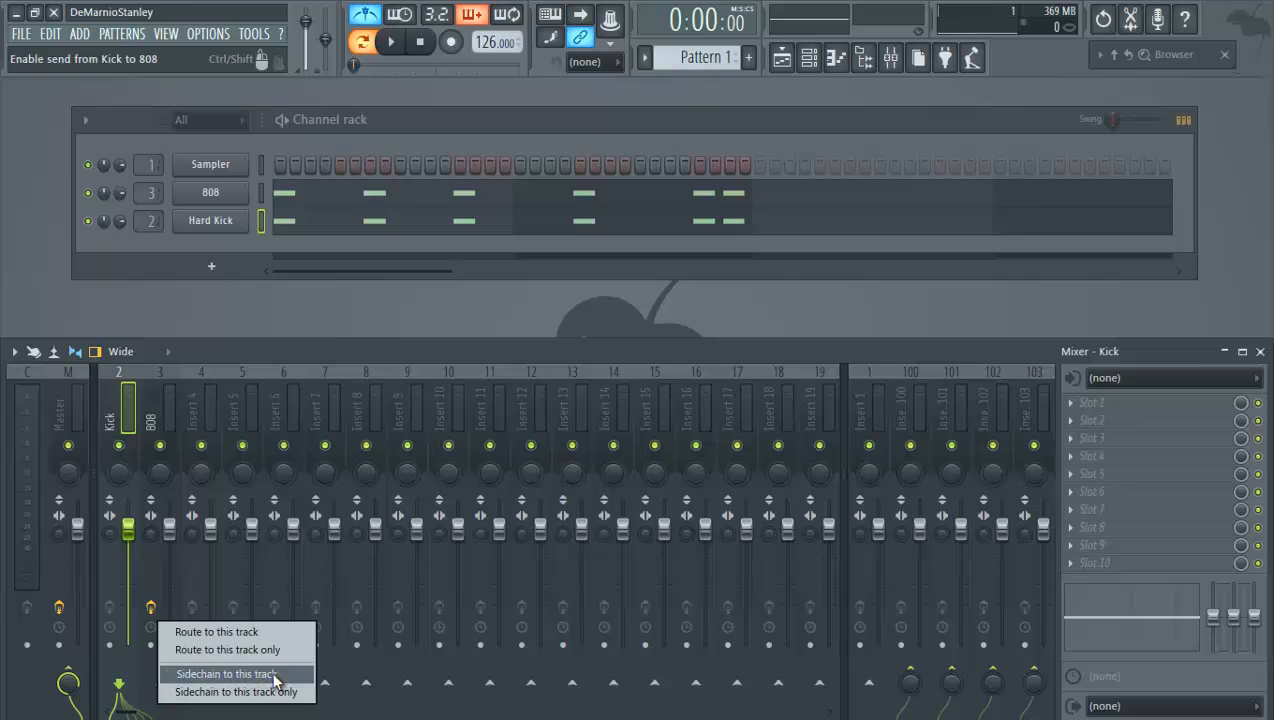
pyautogui.moveTo(276, 704)
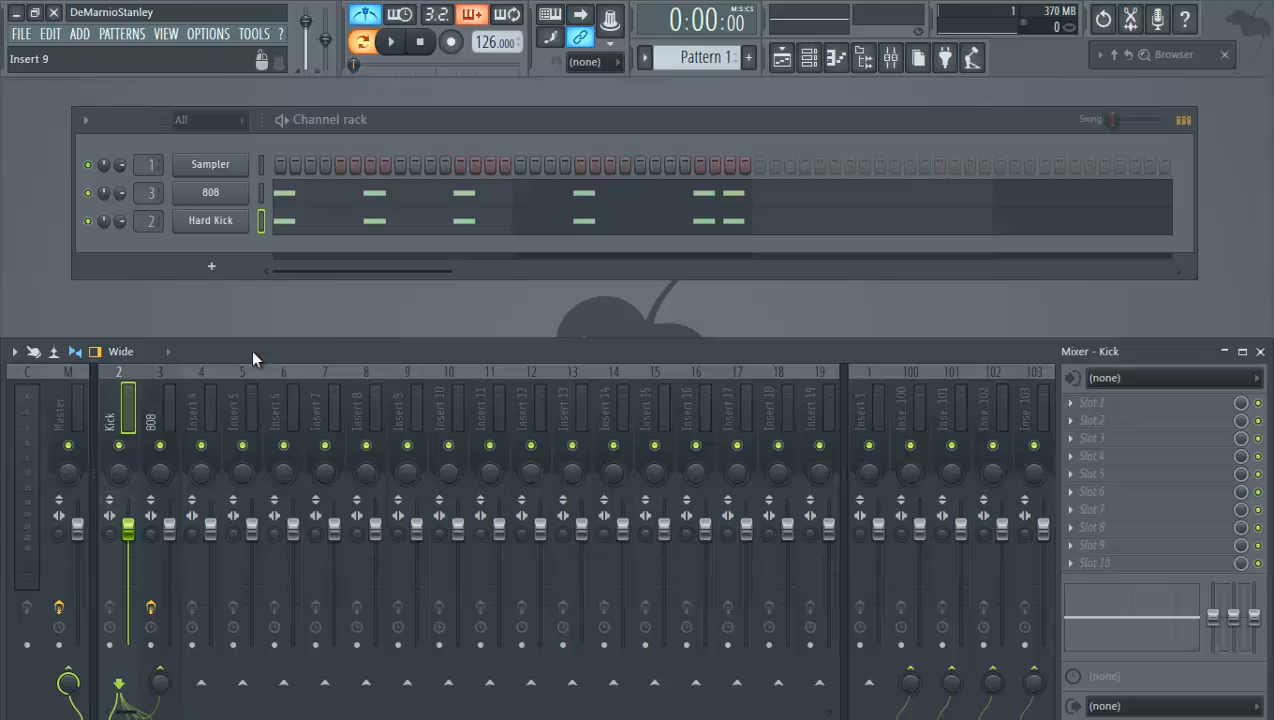
# - Load Fruity Limiter into an FX slot on the 808 mixer track and set it to COMP mode
pyautogui.click(160, 410)
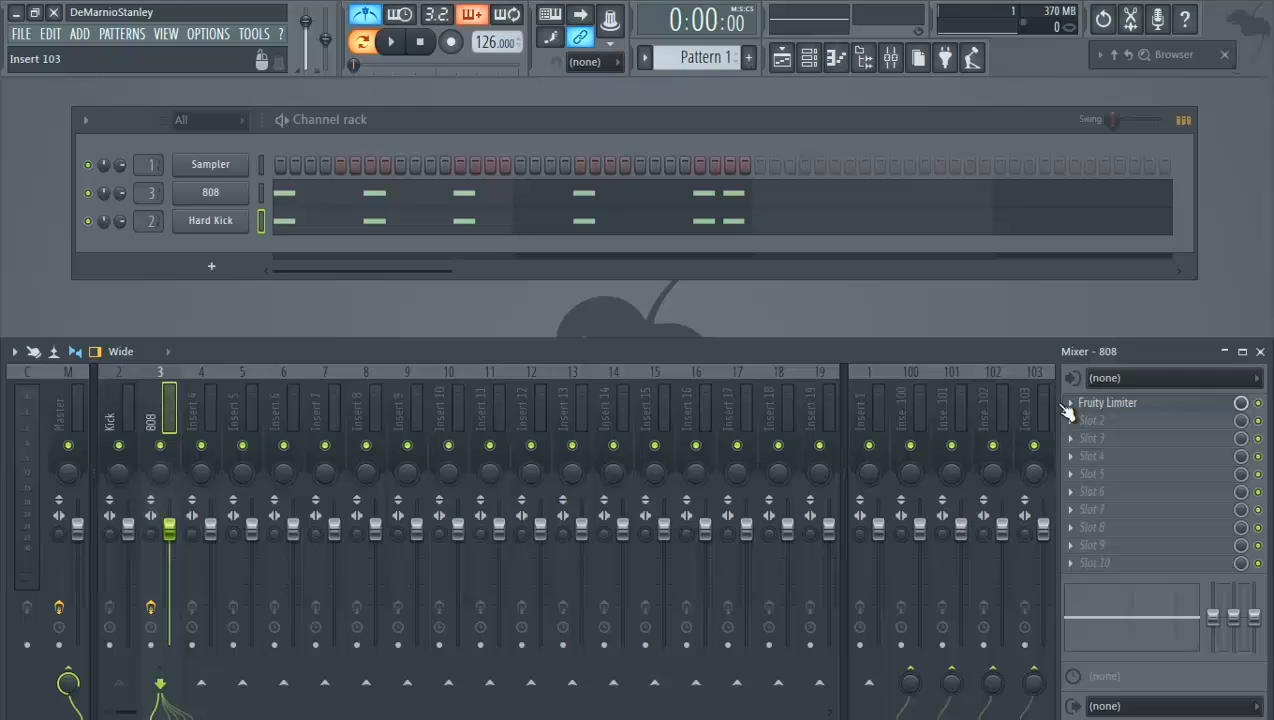
pyautogui.click(1070, 402)
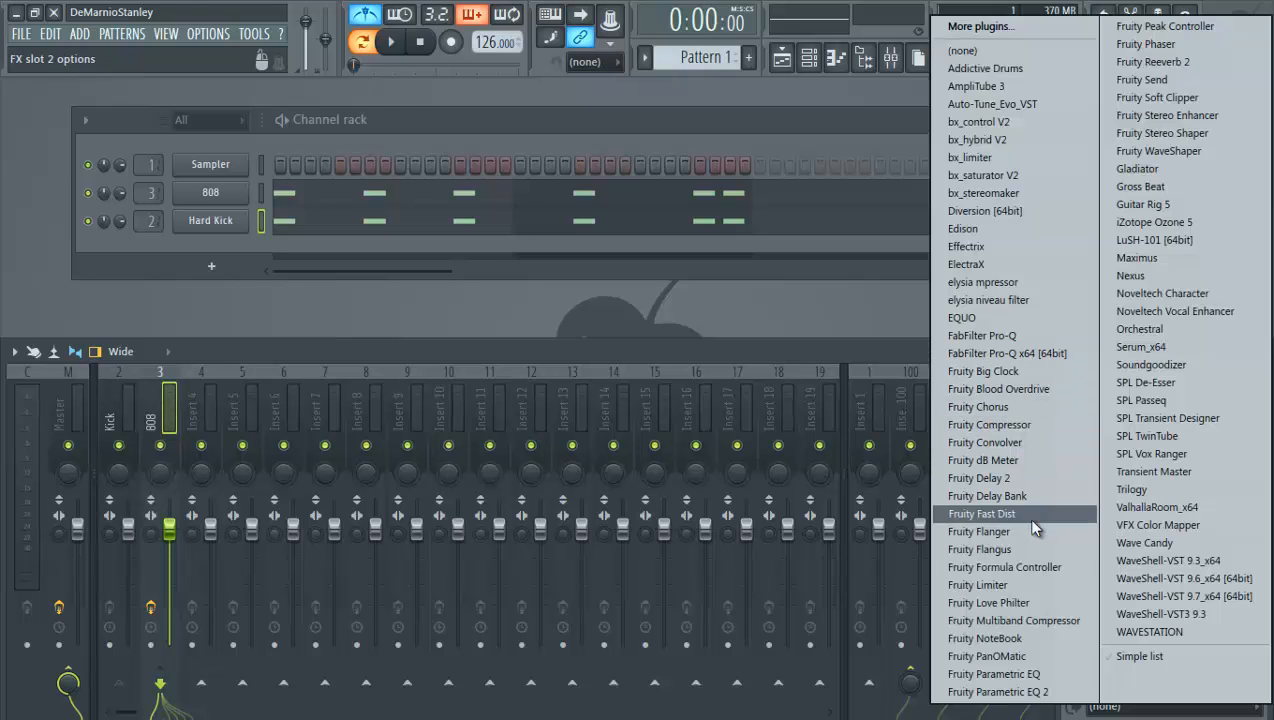
pyautogui.moveTo(890, 368)
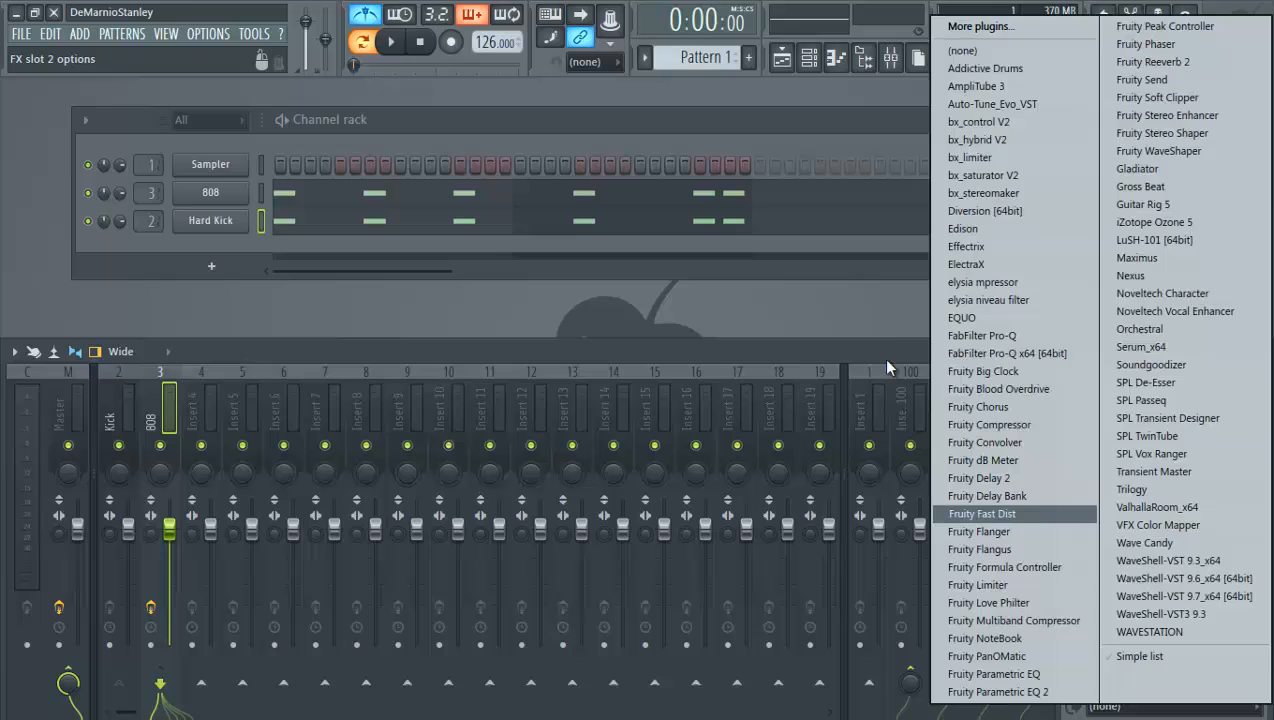
pyautogui.click(976, 584)
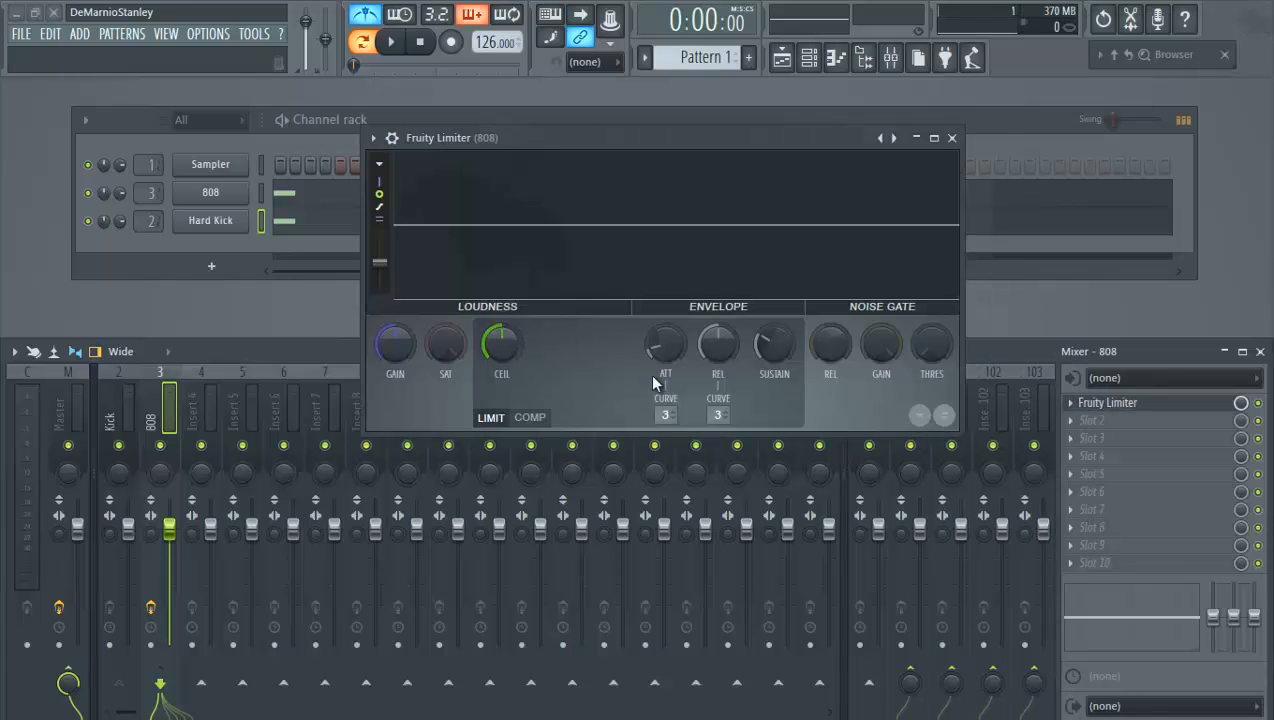
pyautogui.click(530, 418)
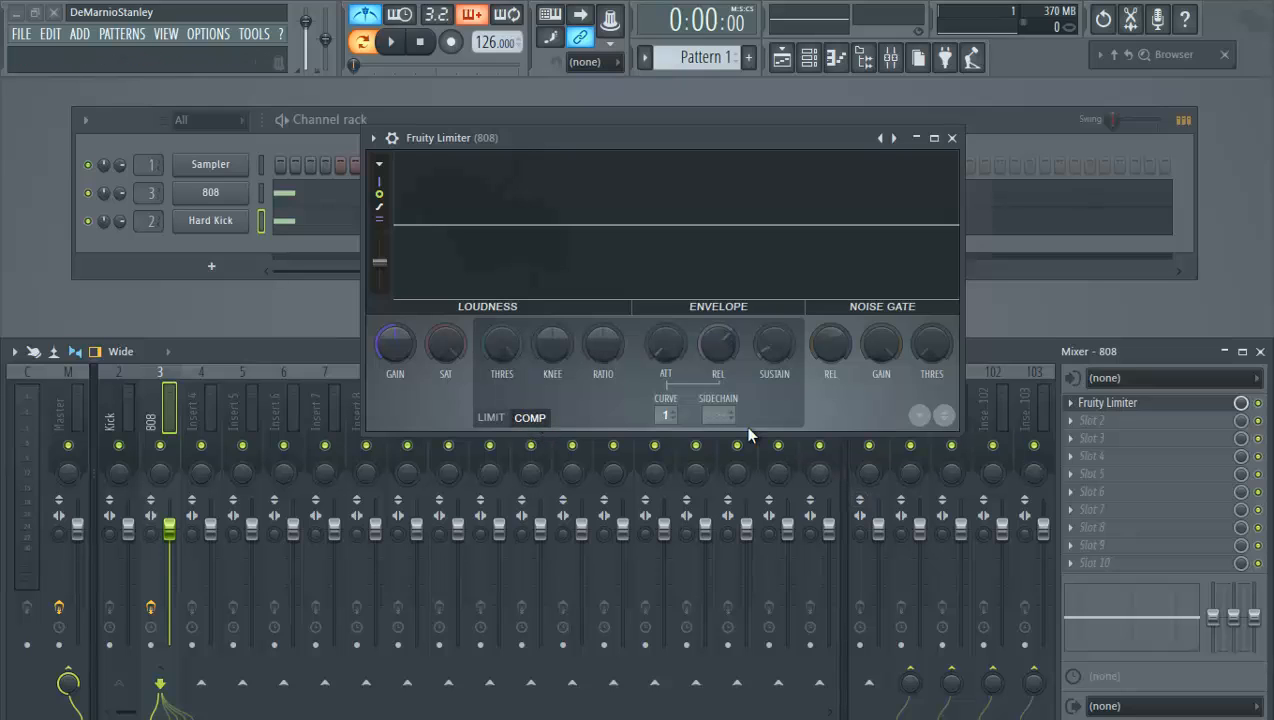
pyautogui.moveTo(714, 414)
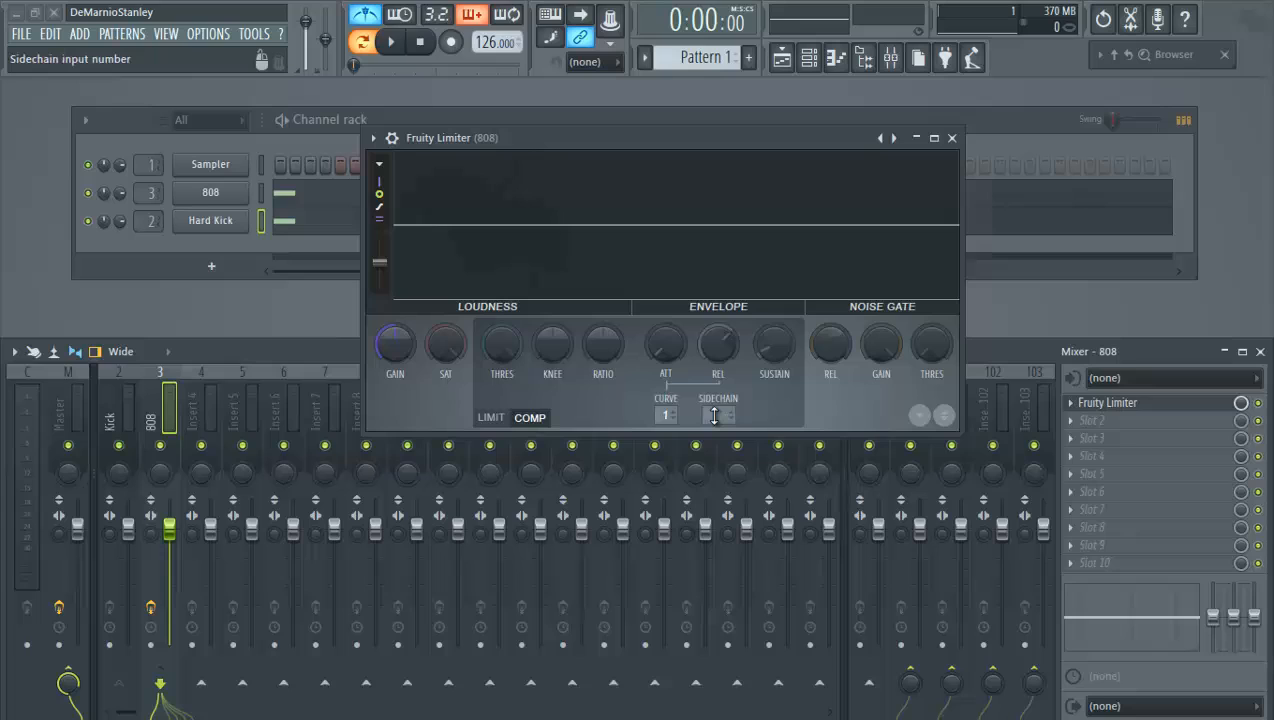
# - Set the limiter's SIDECHAIN input to 1 so it listens to the Kick
pyautogui.click(724, 414)
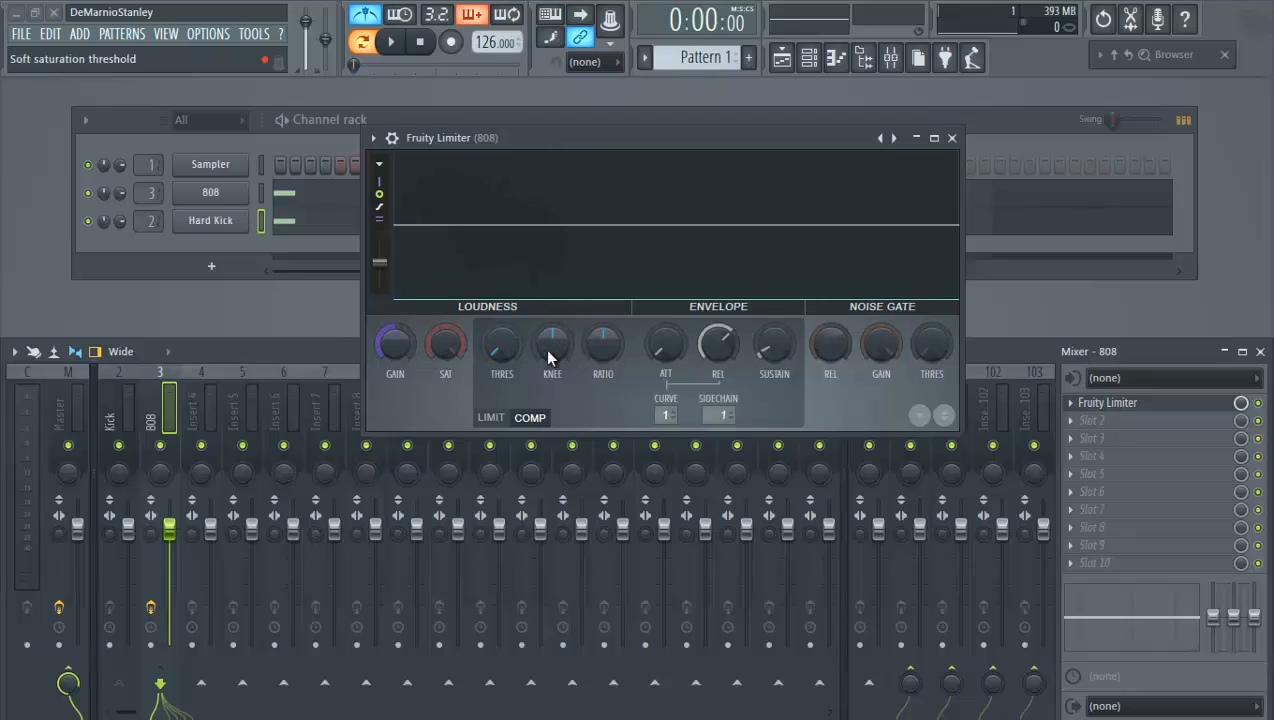
pyautogui.moveTo(552, 344)
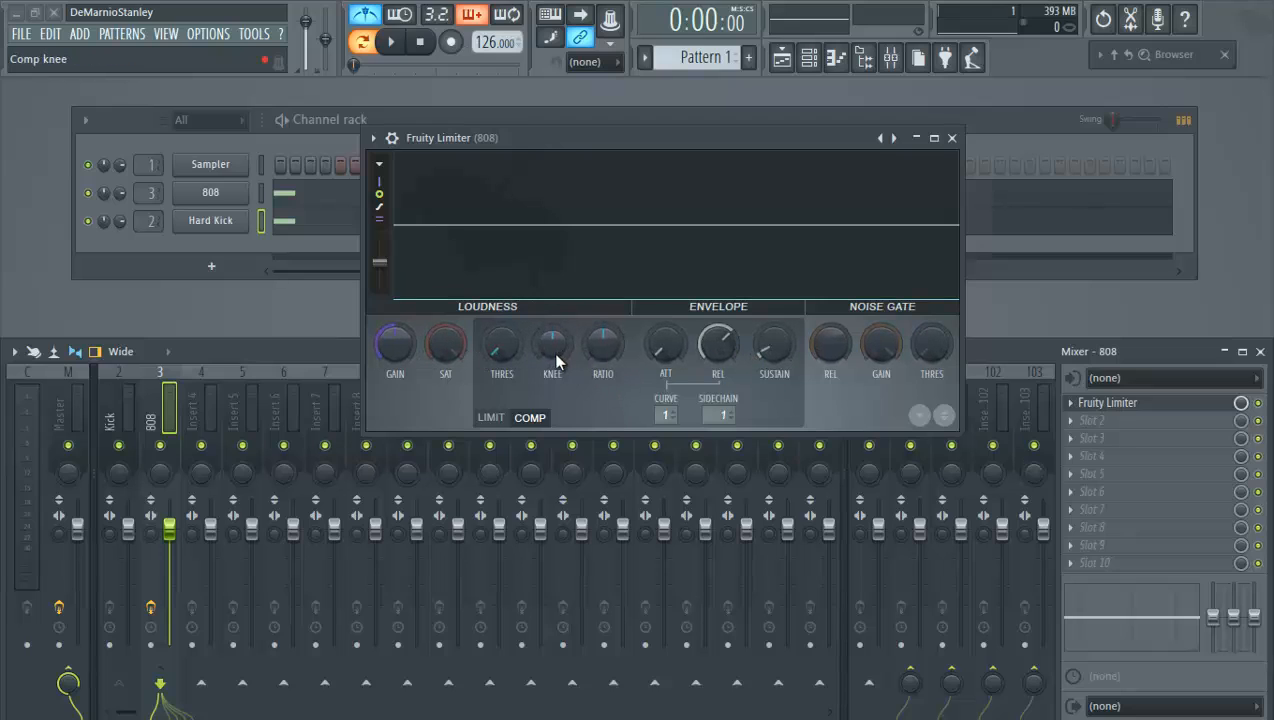
pyautogui.moveTo(602, 344)
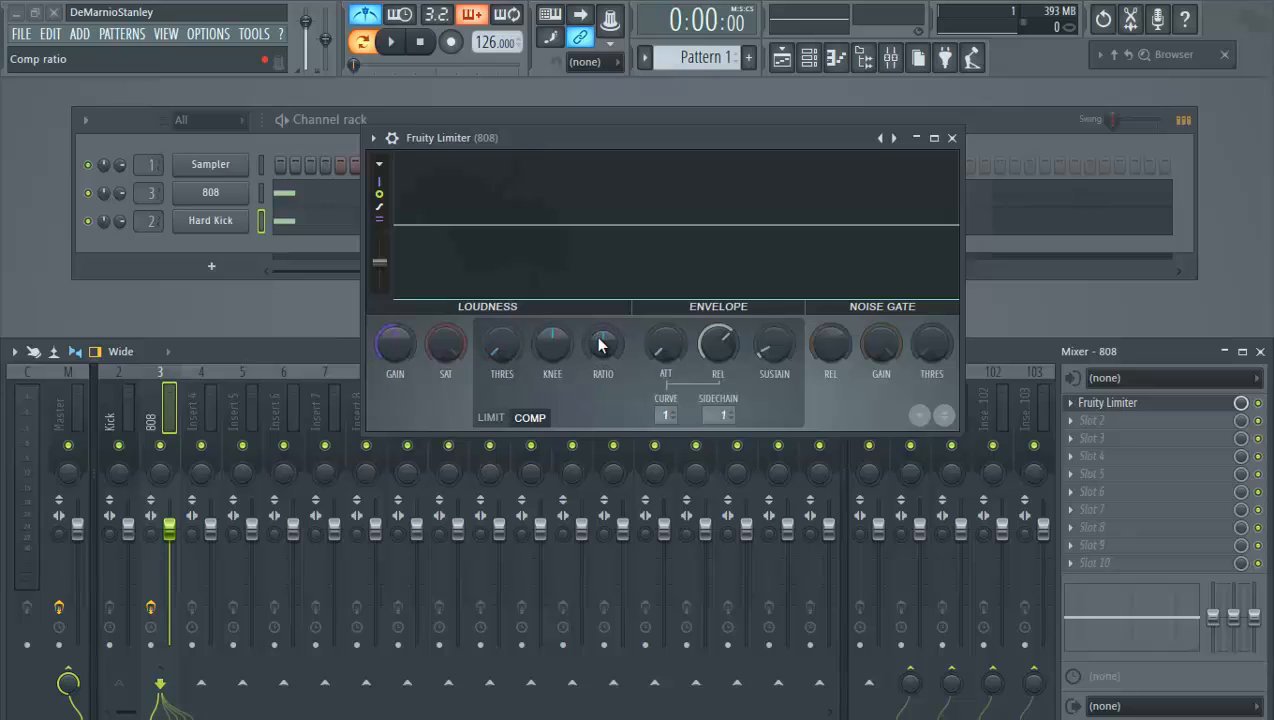
pyautogui.moveTo(608, 356)
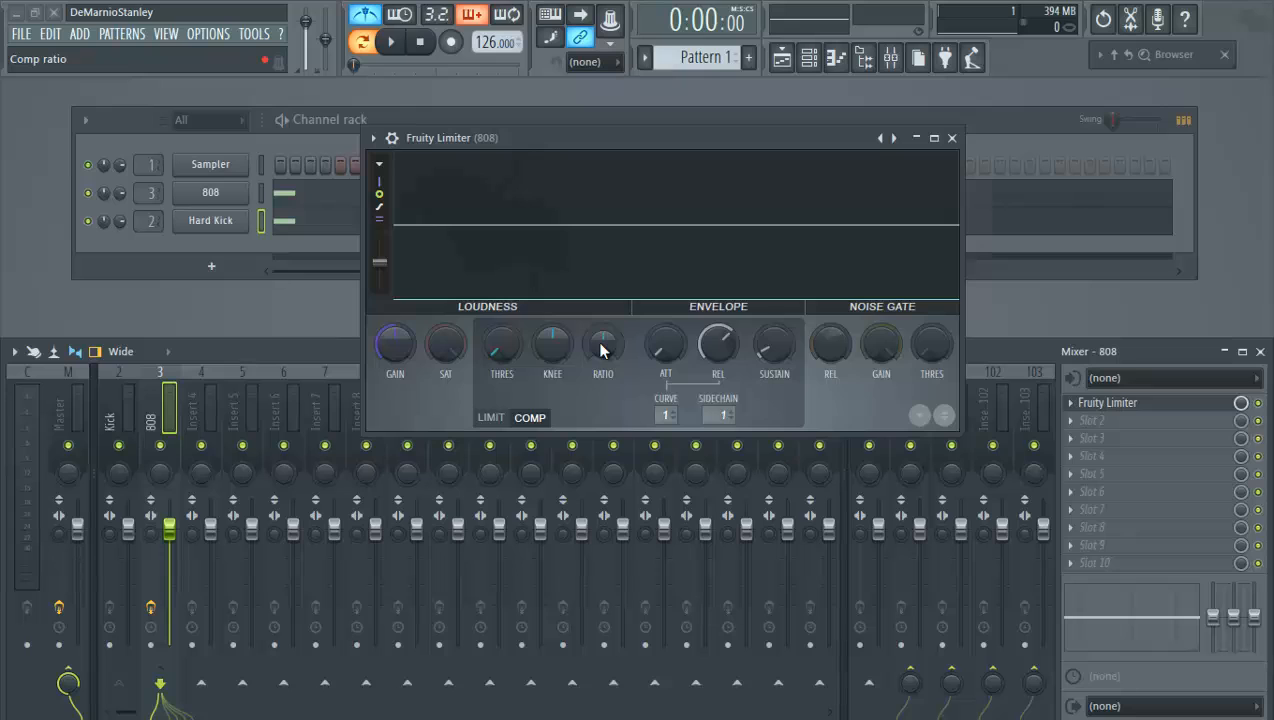
# - Play the beat to watch the 808 duck on each kick, then stop playback
pyautogui.click(388, 40)
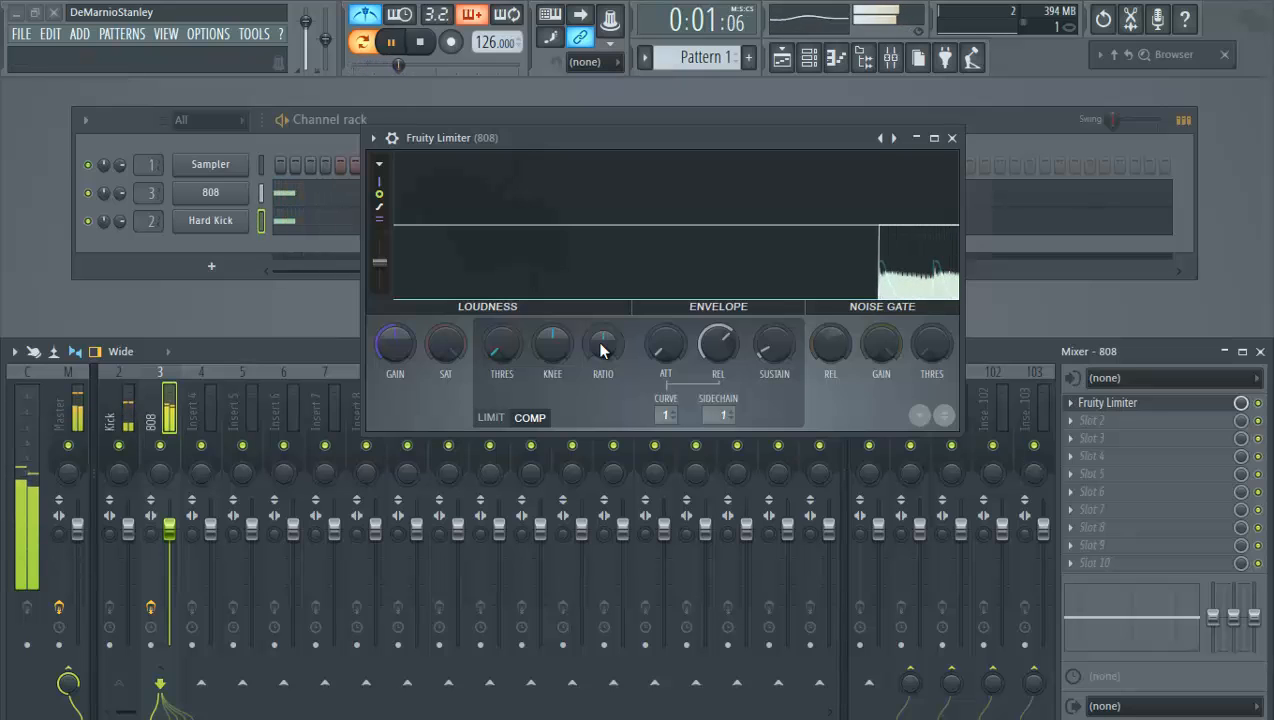
pyautogui.click(390, 42)
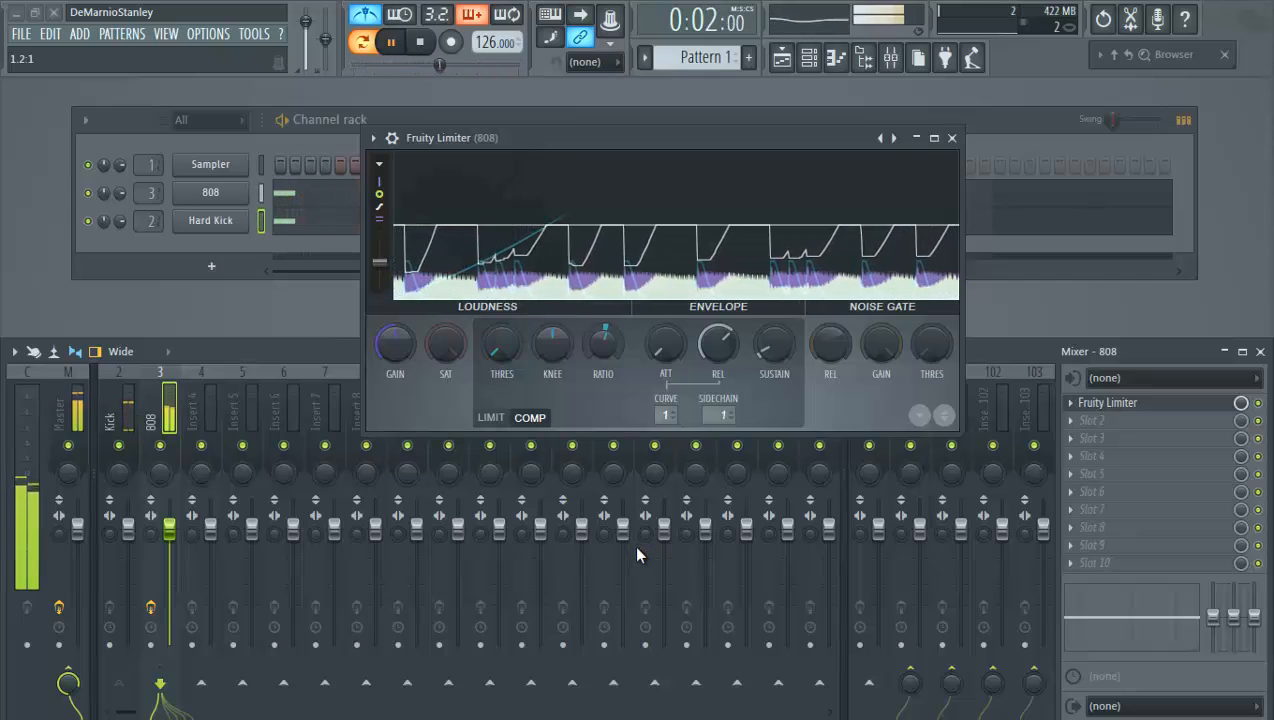
pyautogui.click(420, 40)
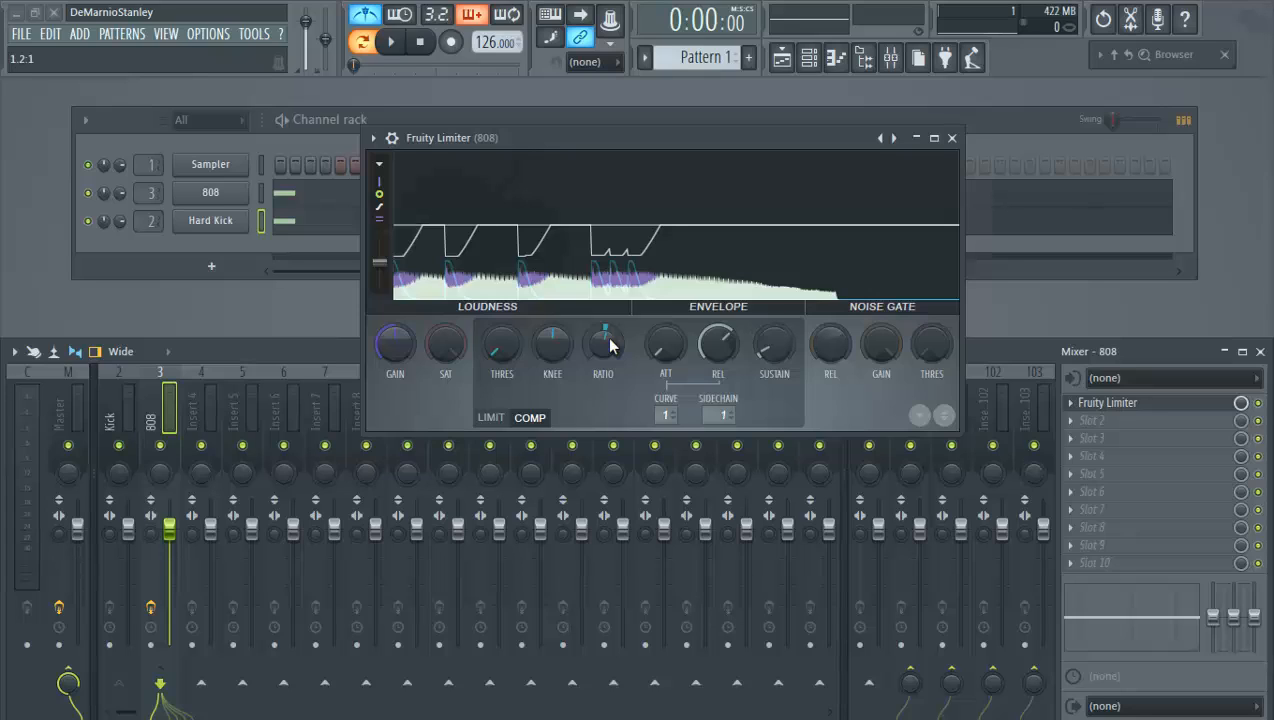
pyautogui.moveTo(600, 348)
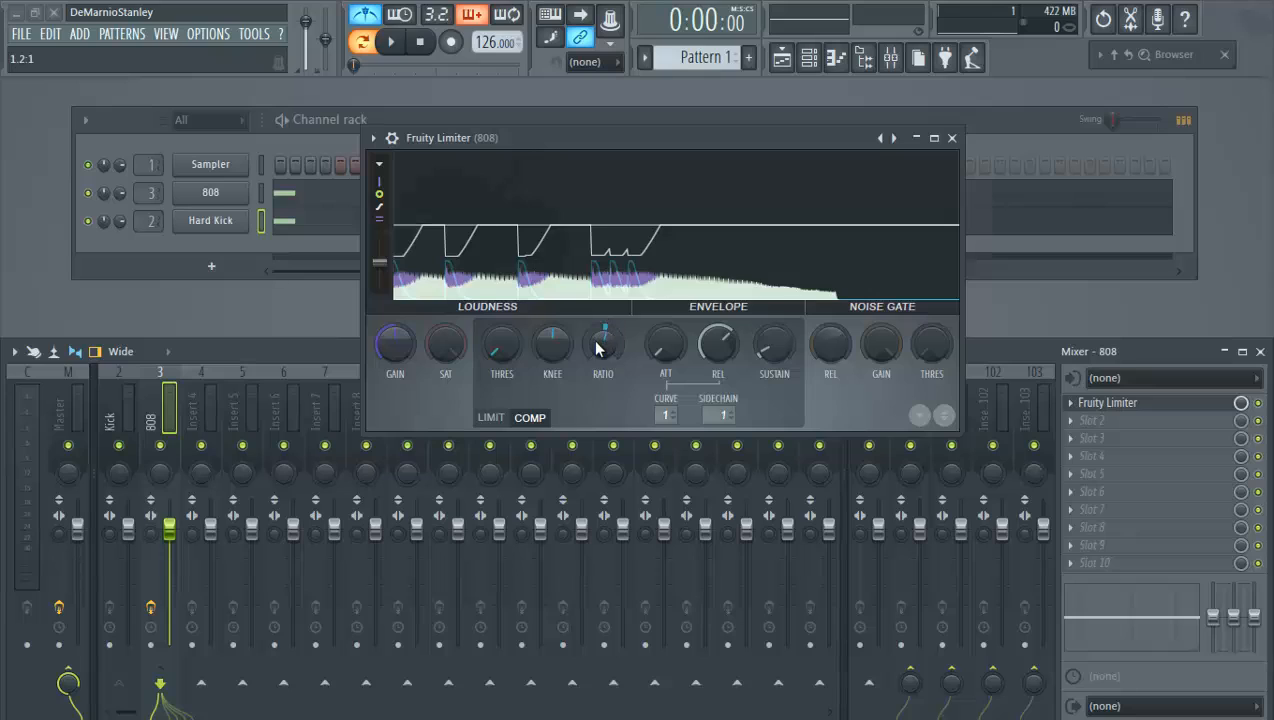
pyautogui.moveTo(624, 360)
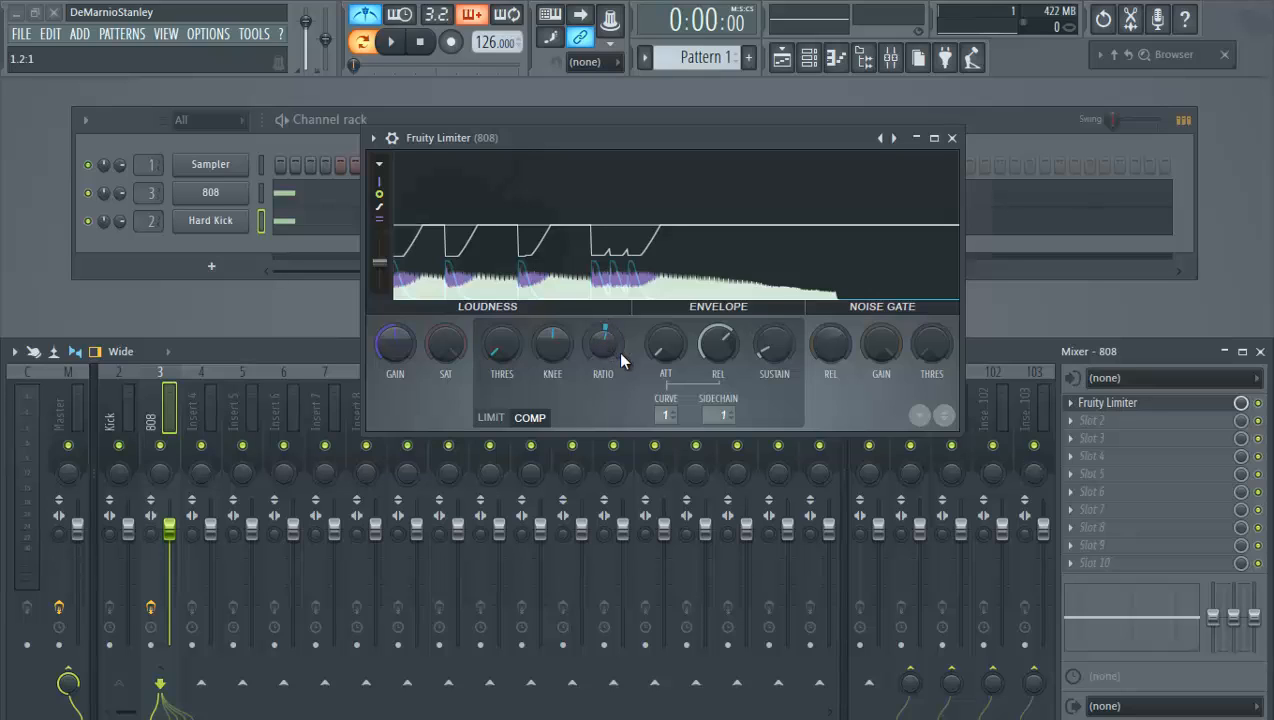
pyautogui.moveTo(618, 374)
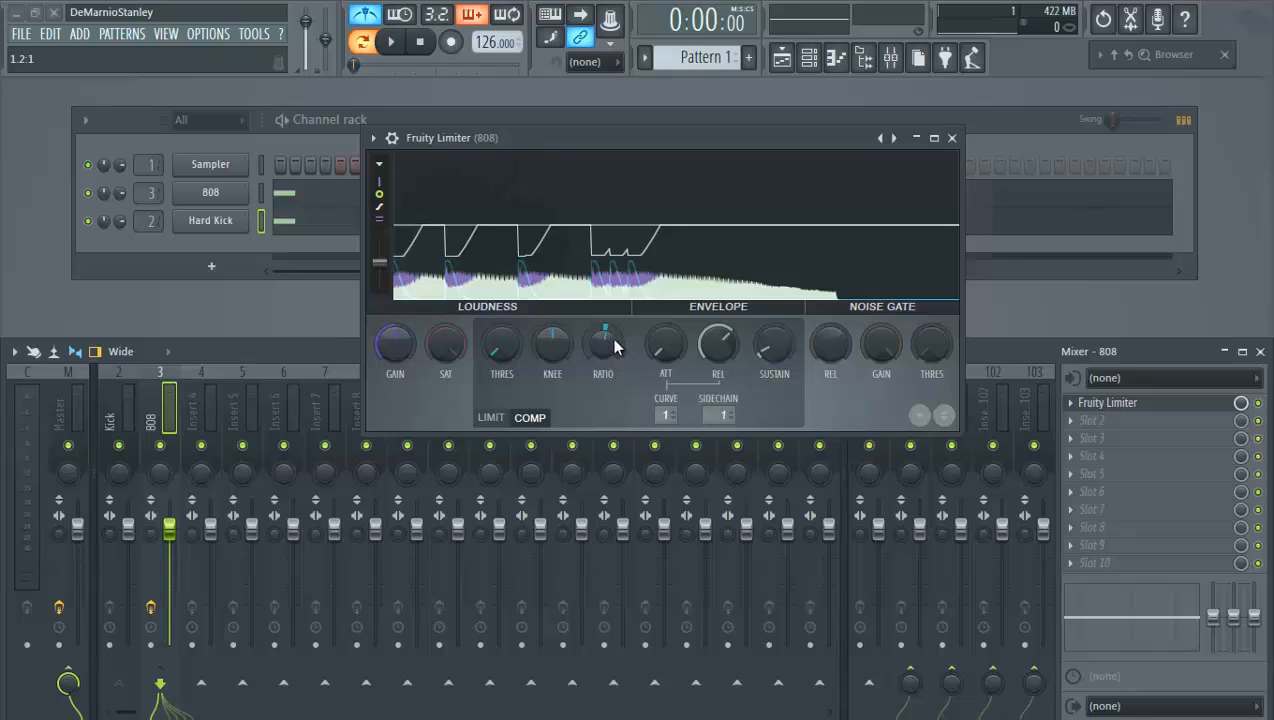
pyautogui.moveTo(604, 348)
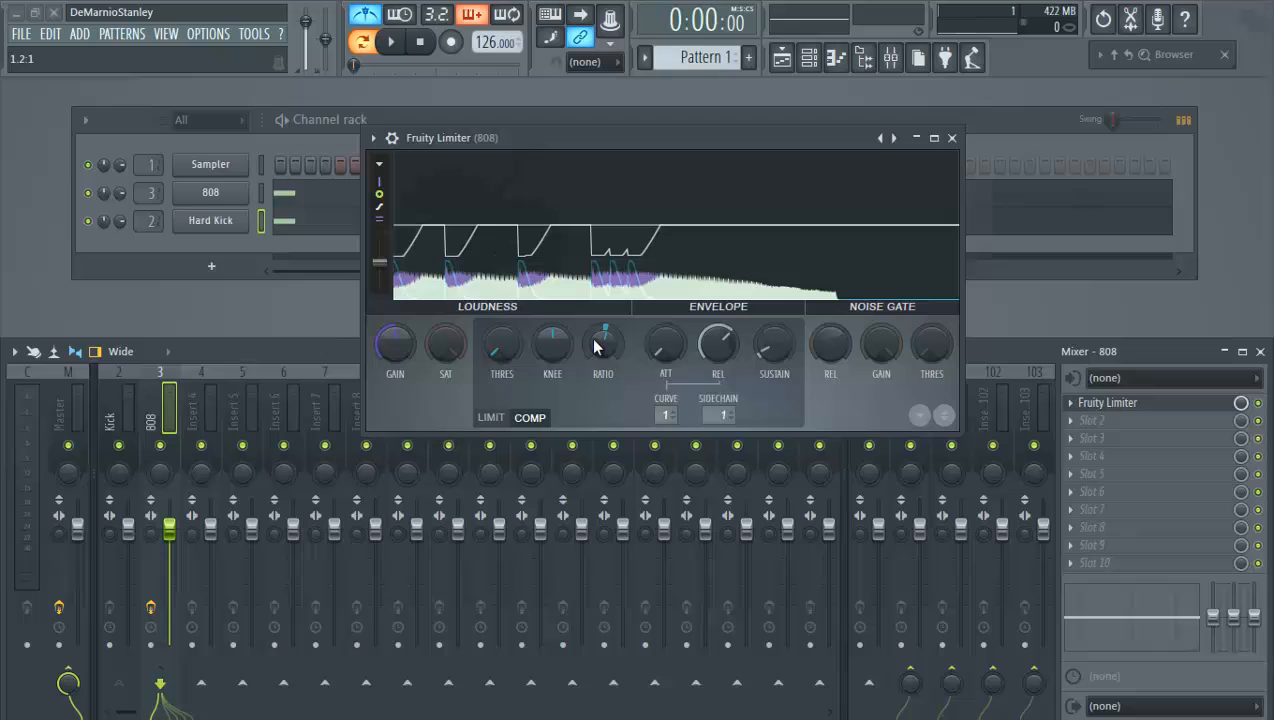
pyautogui.moveTo(604, 348)
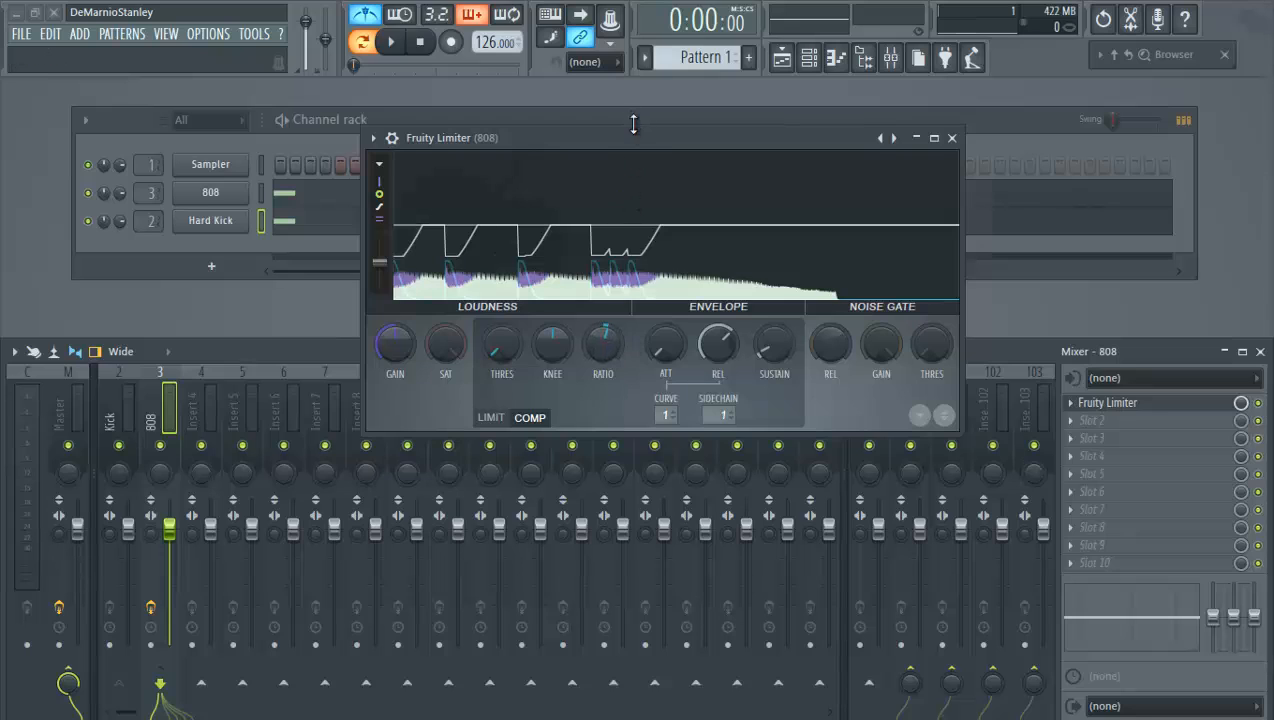
# - Drag the Fruity Limiter window lower right so the channel rack shows fully
pyautogui.moveTo(632, 136); pyautogui.dragTo(704, 288)
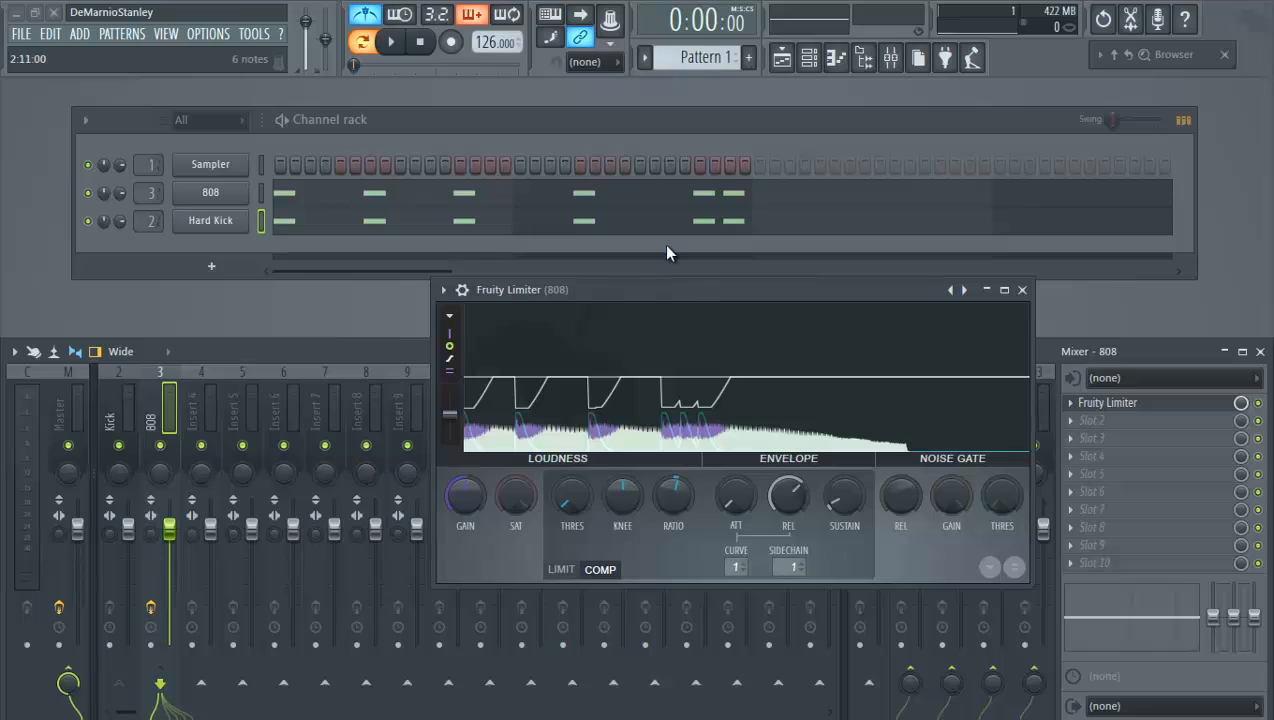
pyautogui.moveTo(728, 292)
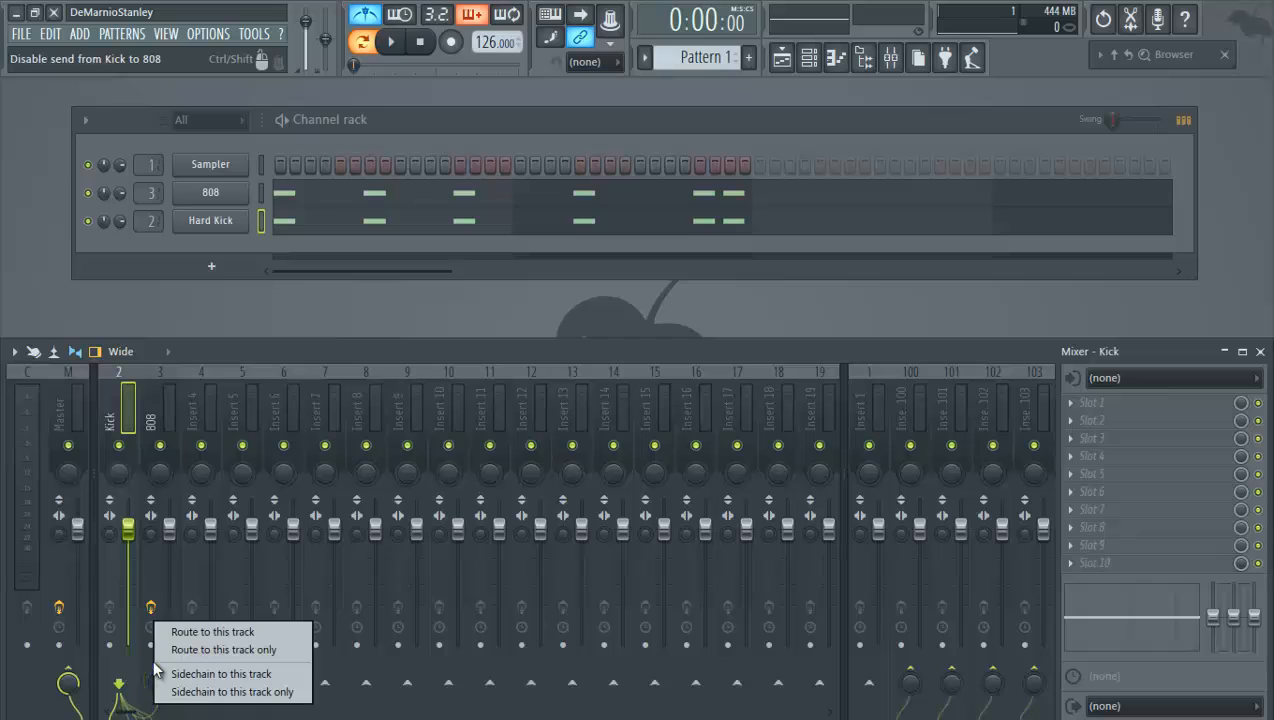
pyautogui.moveTo(220, 672)
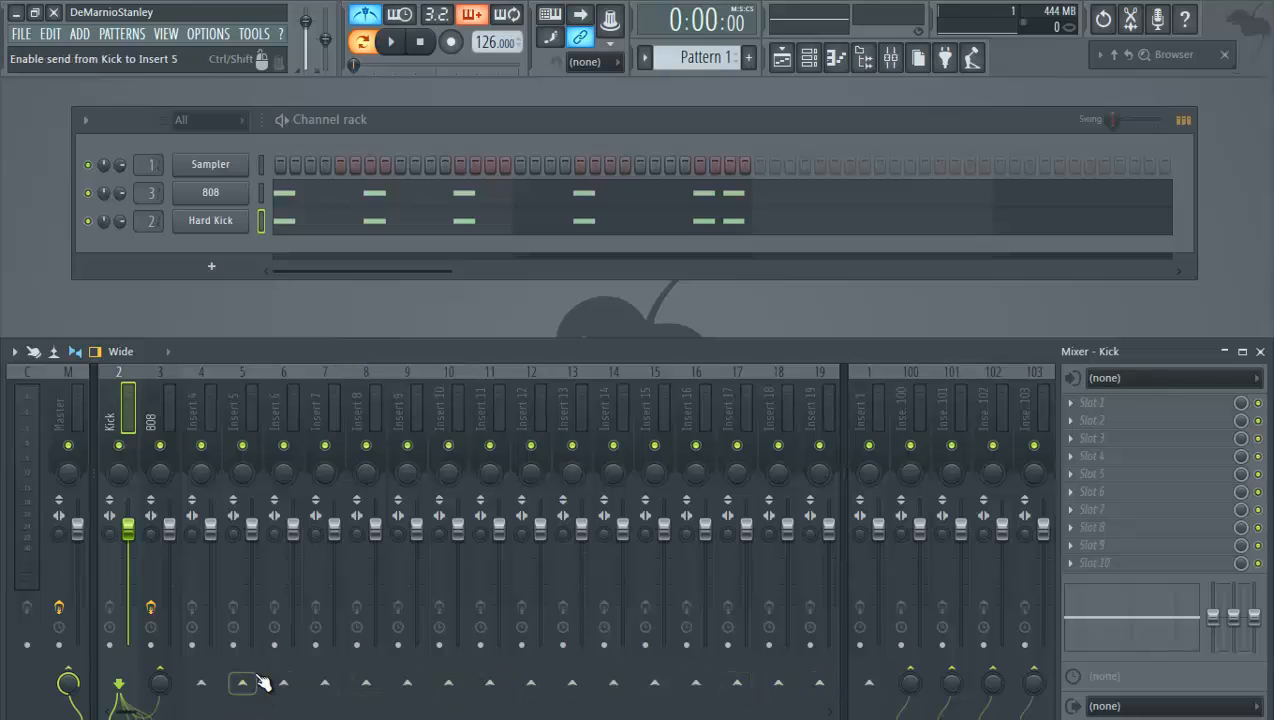
pyautogui.moveTo(568, 696)
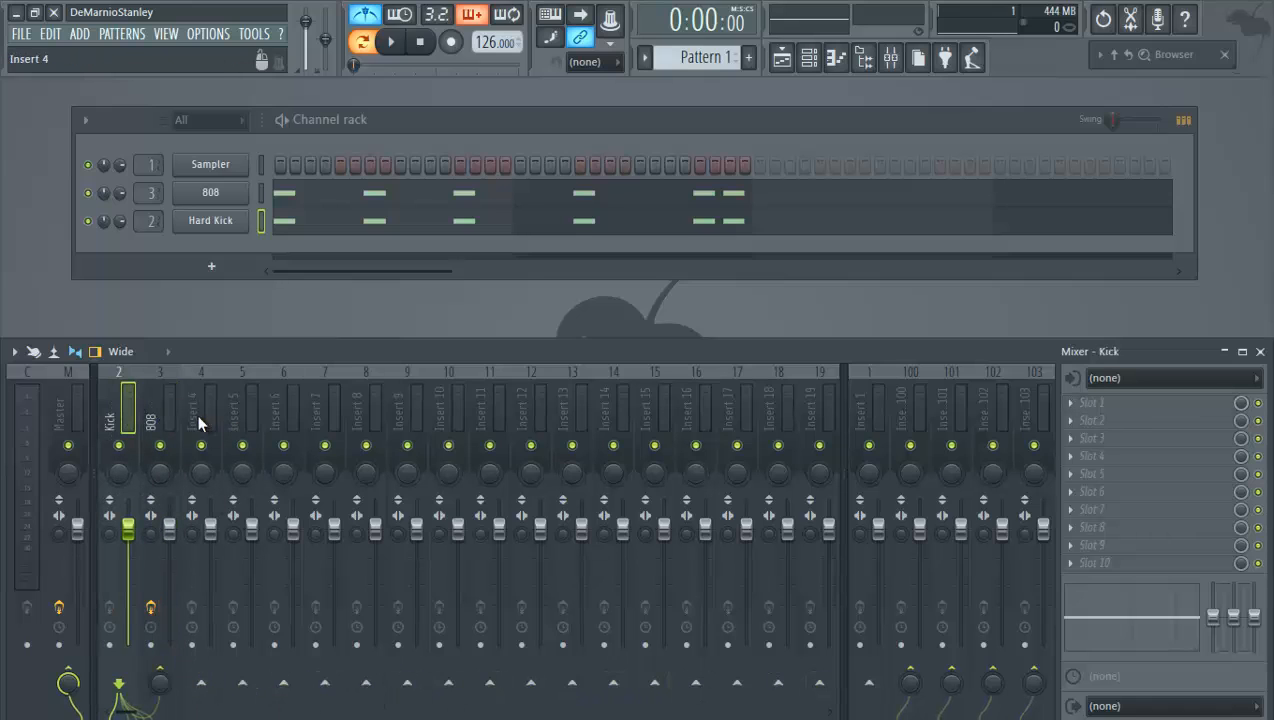
pyautogui.moveTo(200, 684)
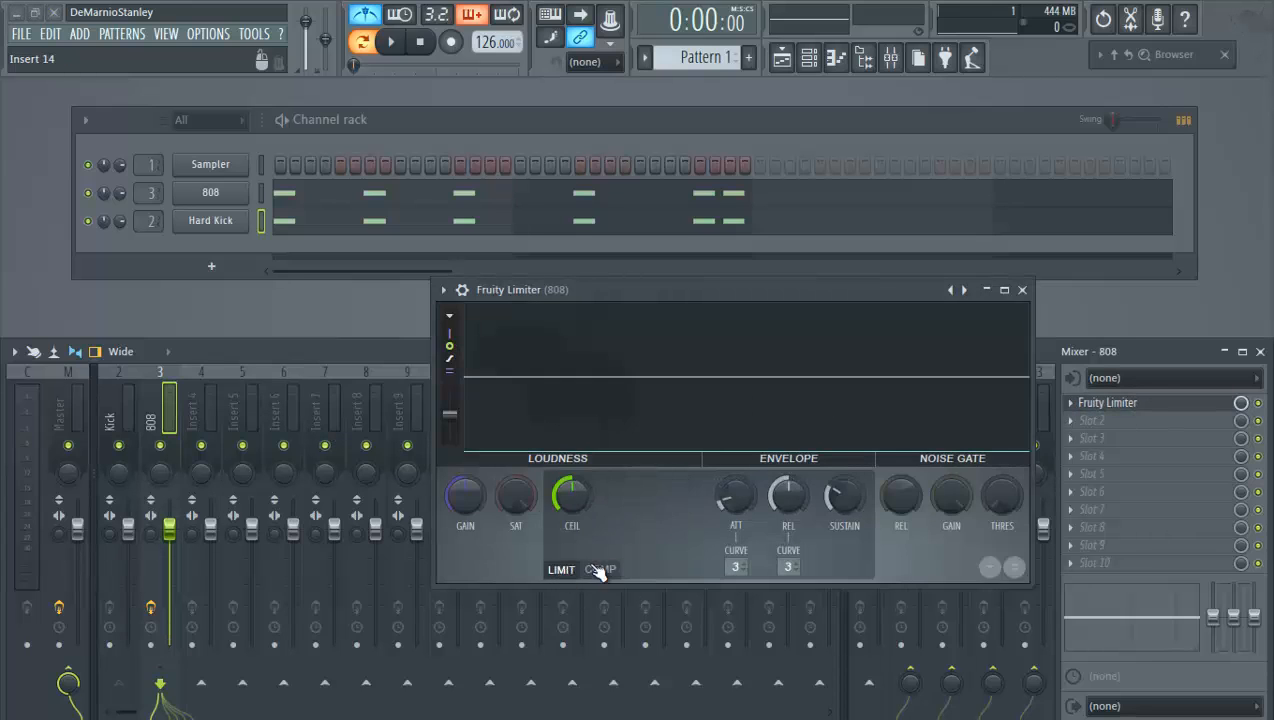
# - Switch the 808's Fruity Limiter to COMP mode for gentle ducking
pyautogui.click(600, 568)
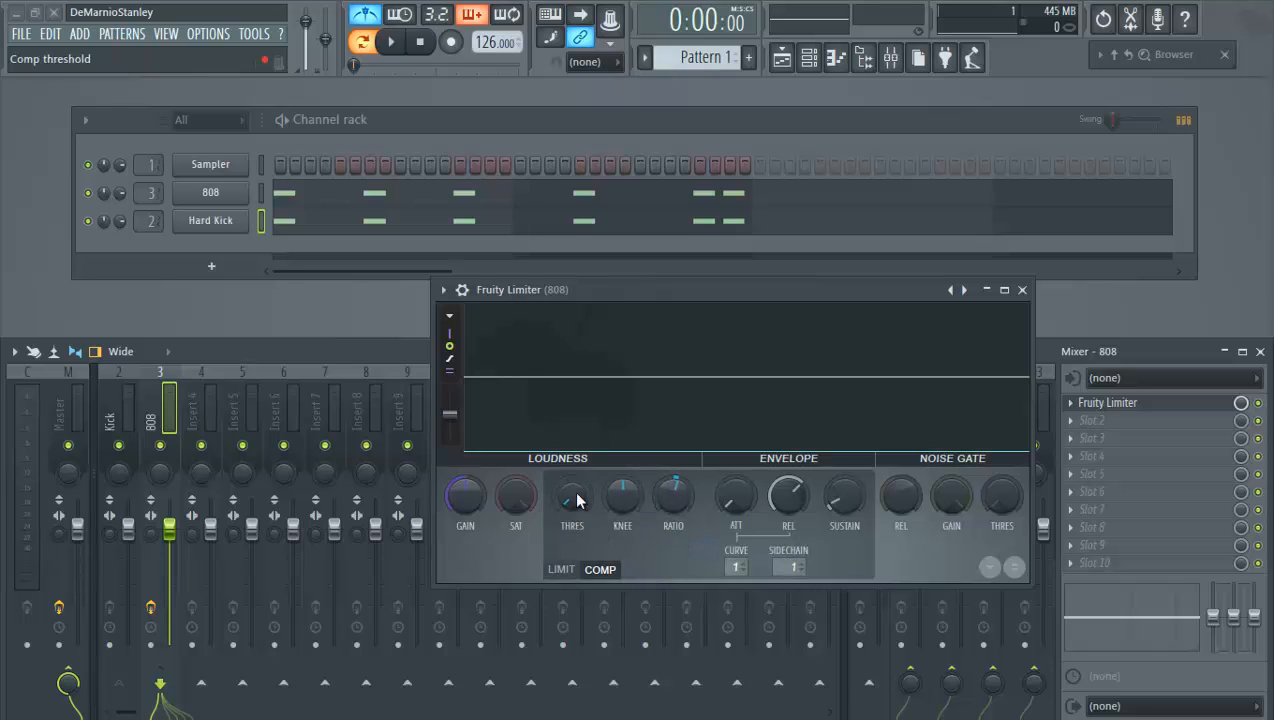
pyautogui.moveTo(464, 496)
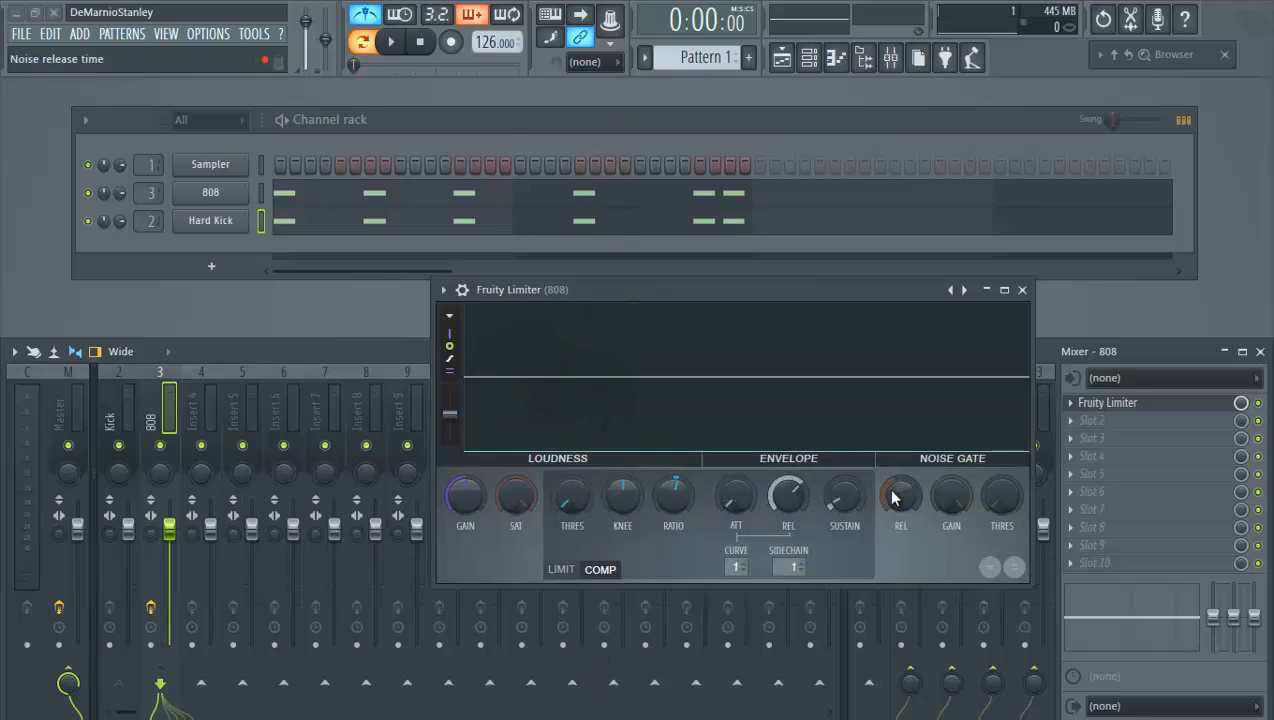
pyautogui.moveTo(736, 496)
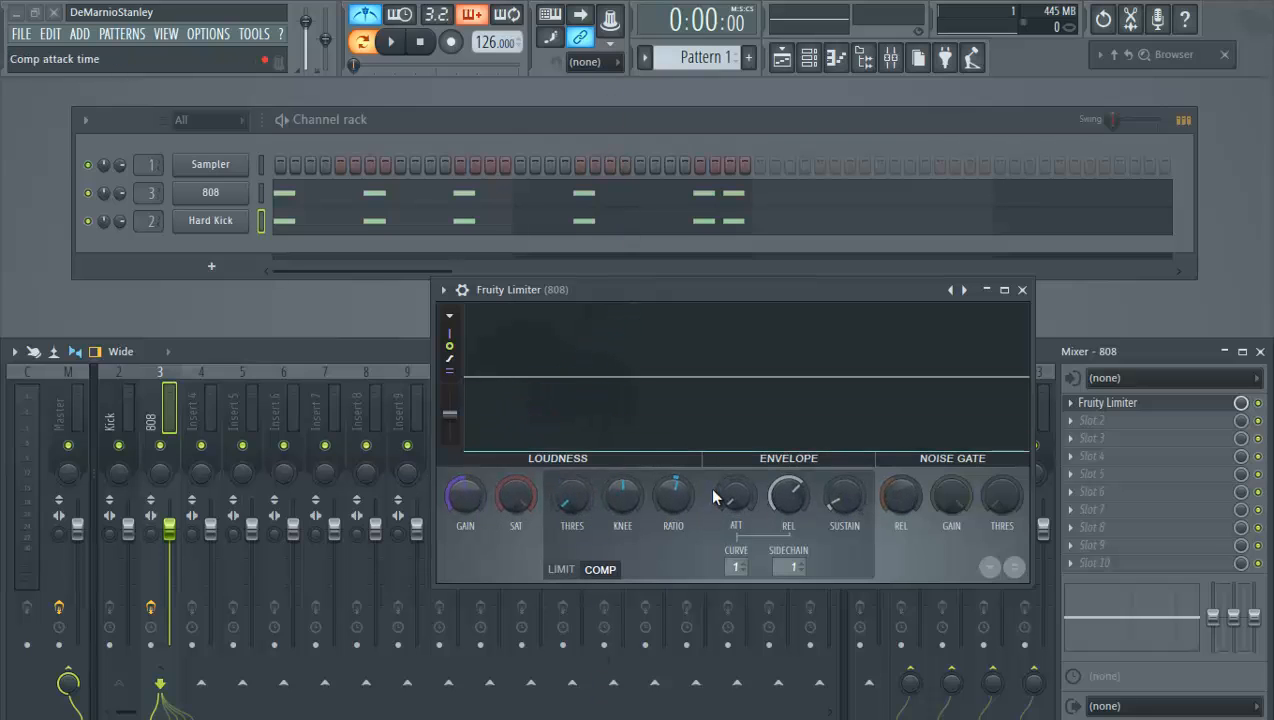
pyautogui.moveTo(672, 496)
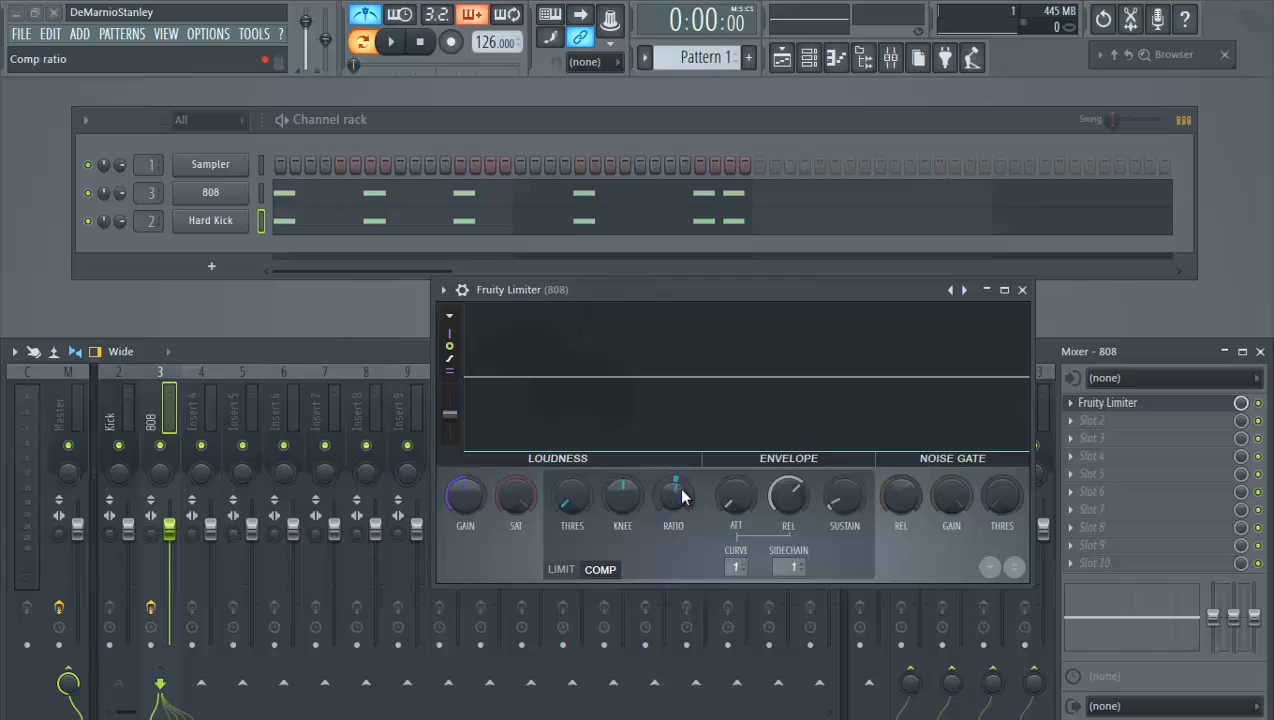
pyautogui.moveTo(670, 504)
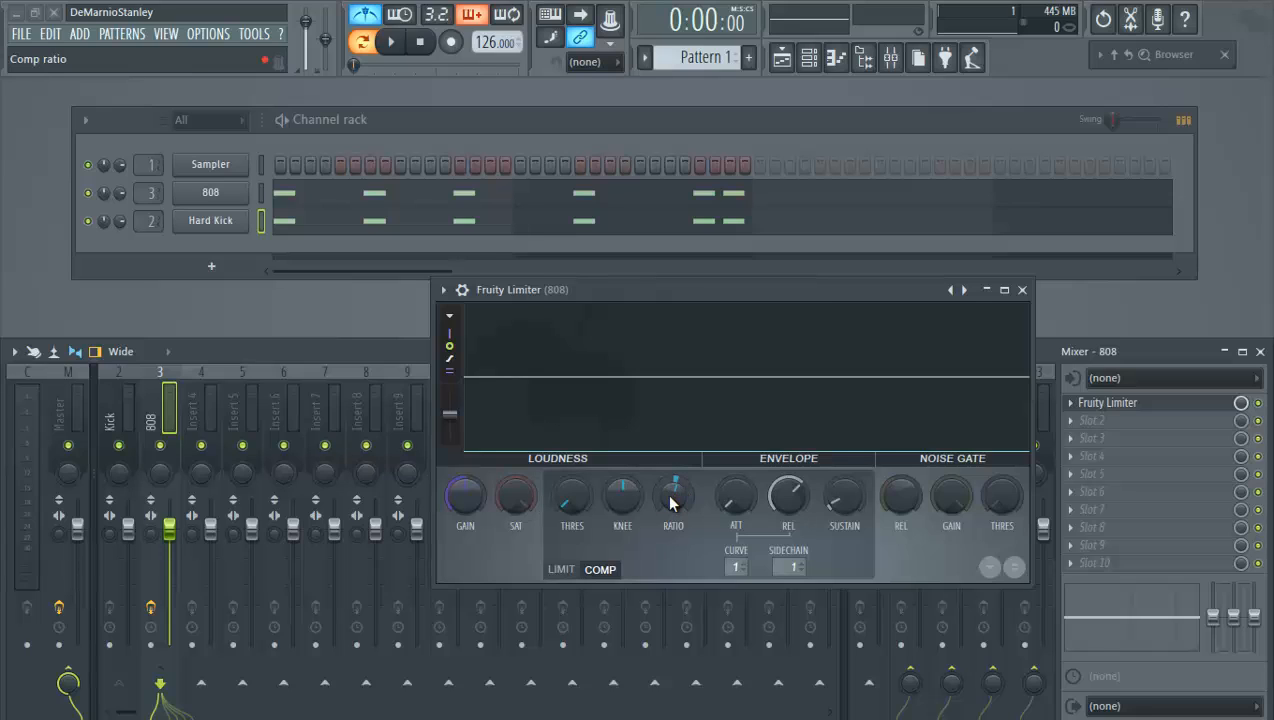